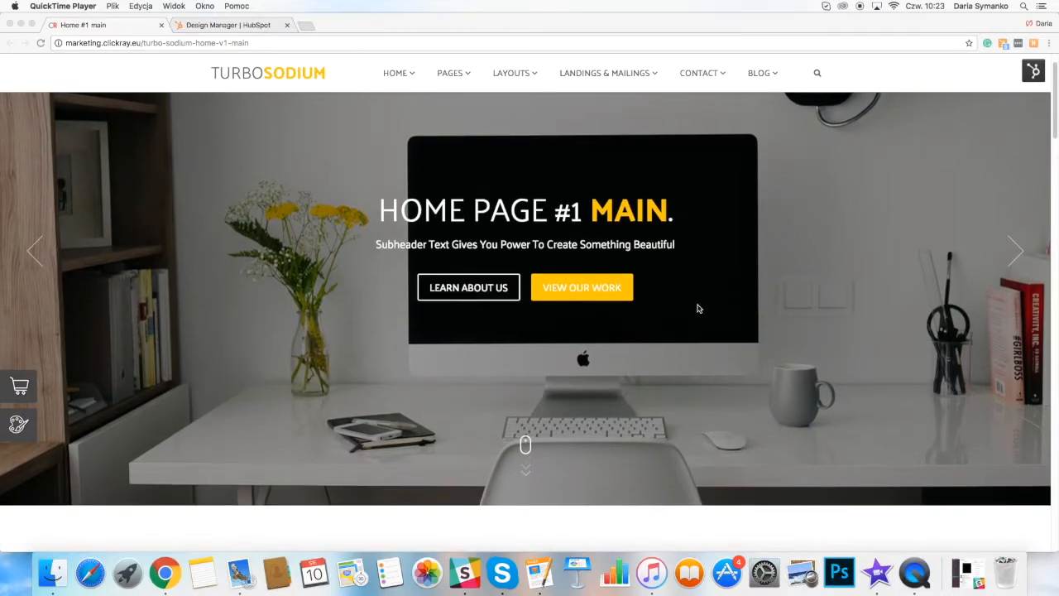
Scroll down through the Turbo Sodium live home page
scroll("down", 3)
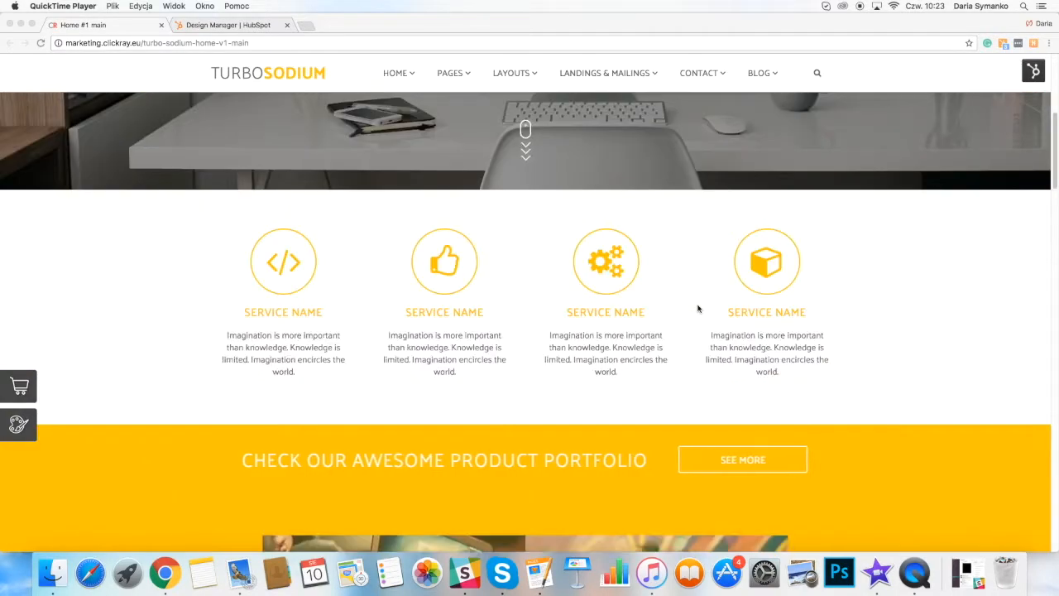
scroll("down", 3)
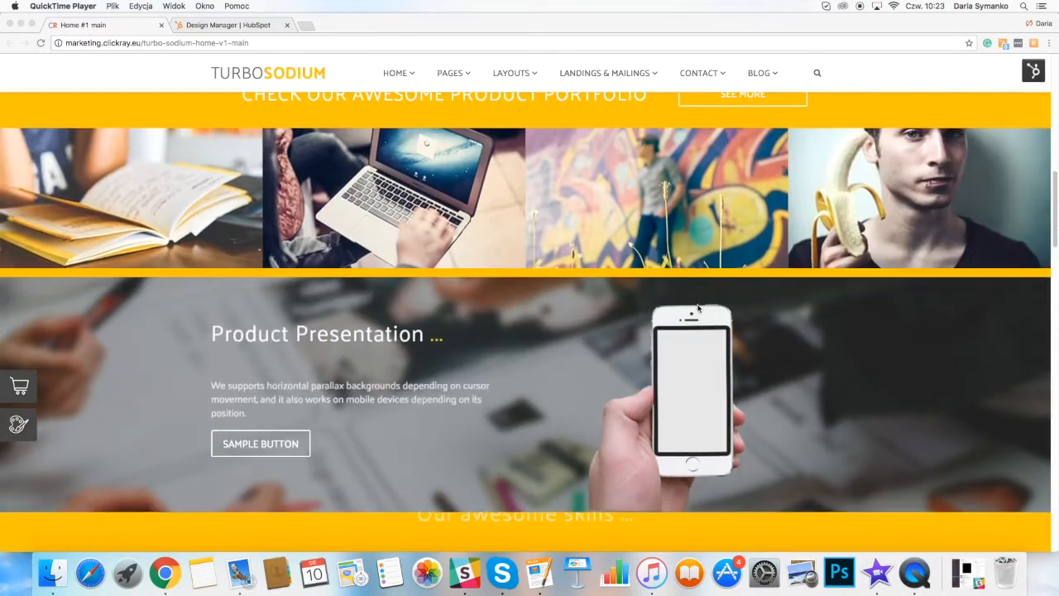
scroll("down", 3)
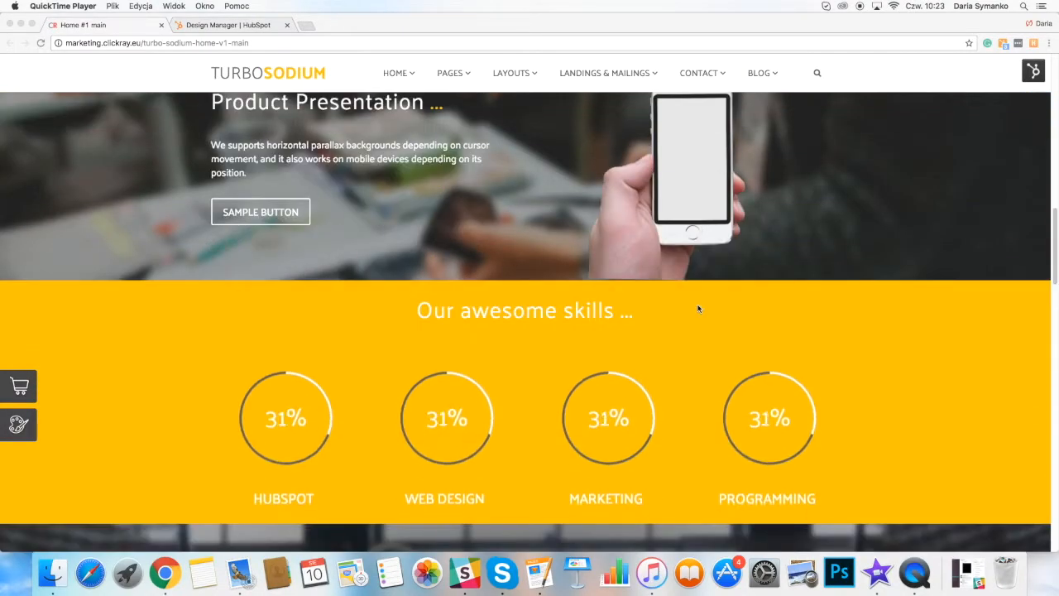
scroll("down", 3)
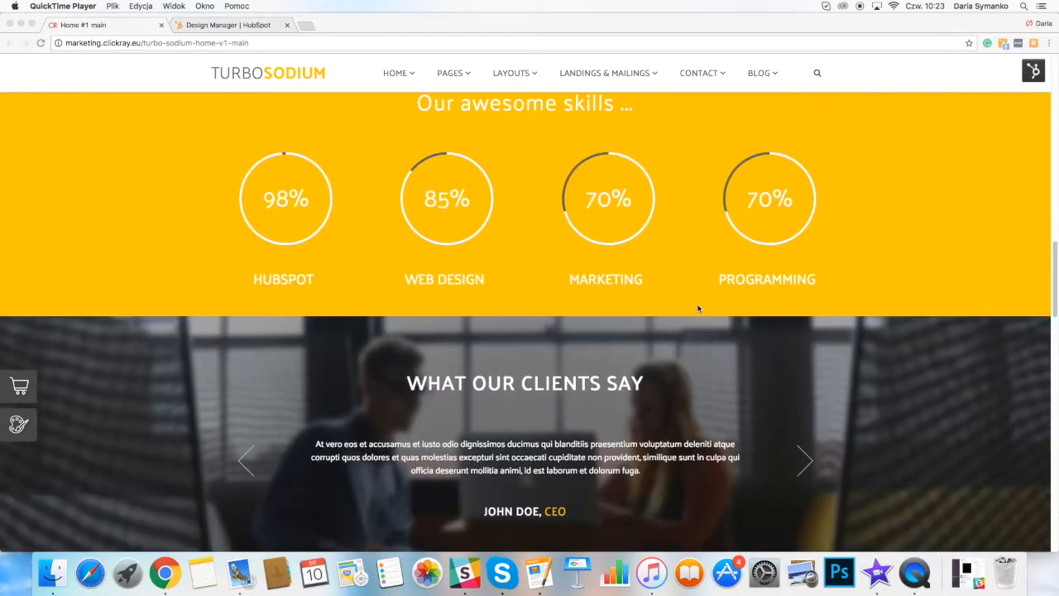
scroll("down", 3)
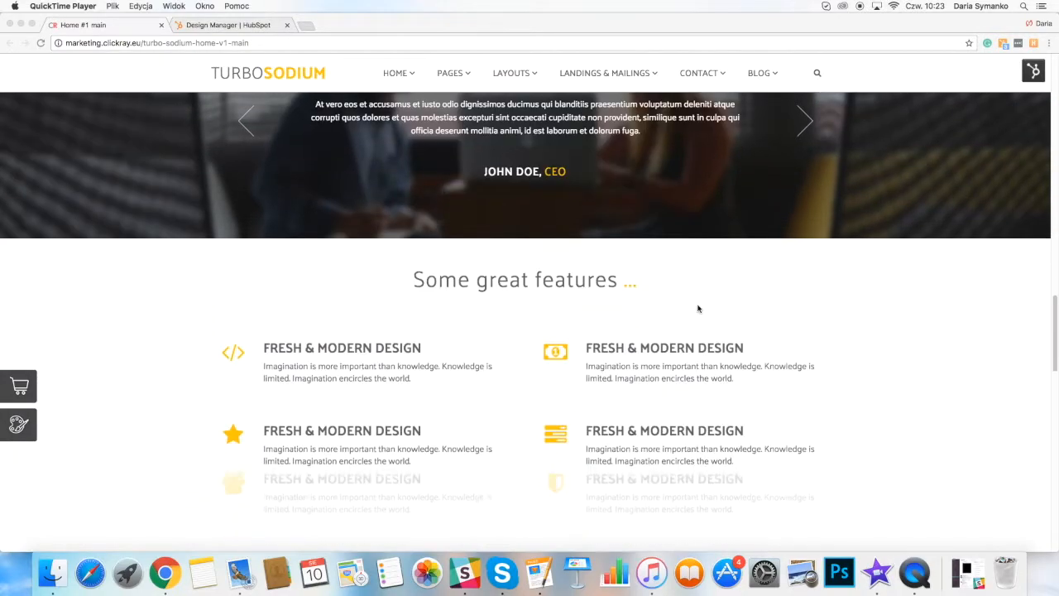
scroll("down", 3)
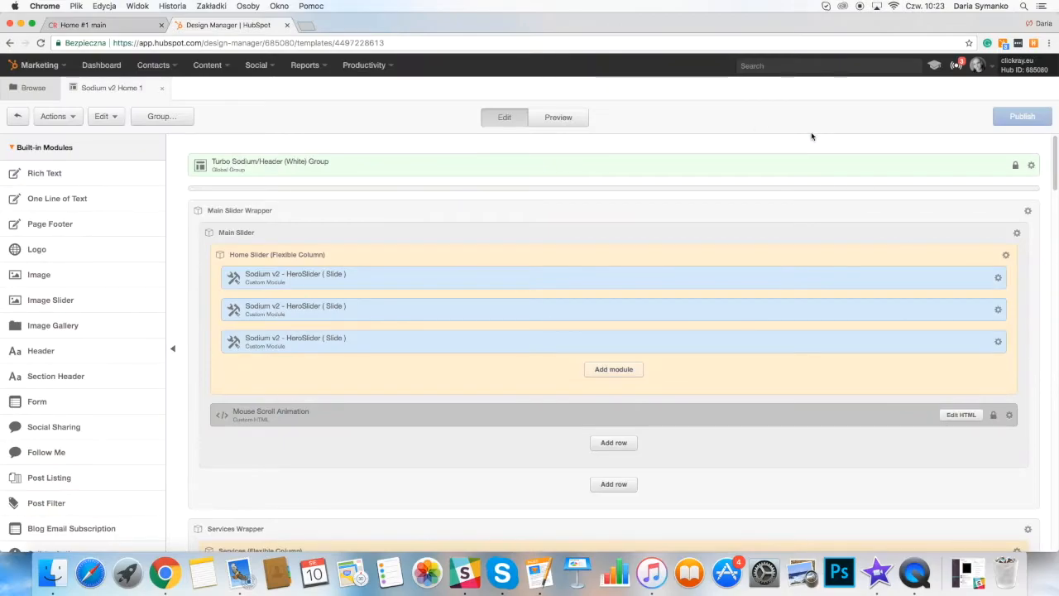
scroll("down", 3)
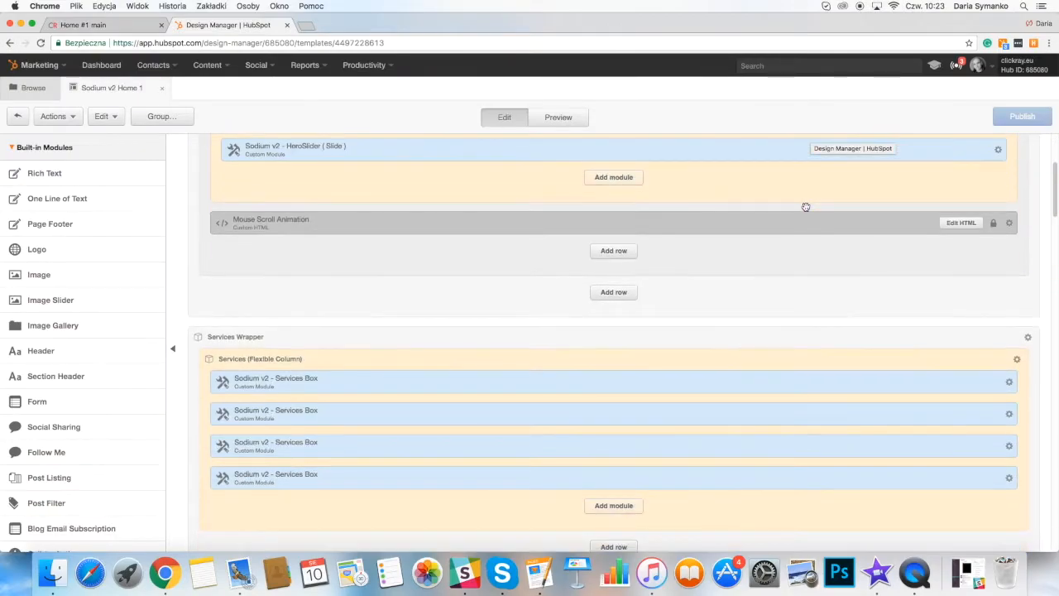
scroll("down", 3)
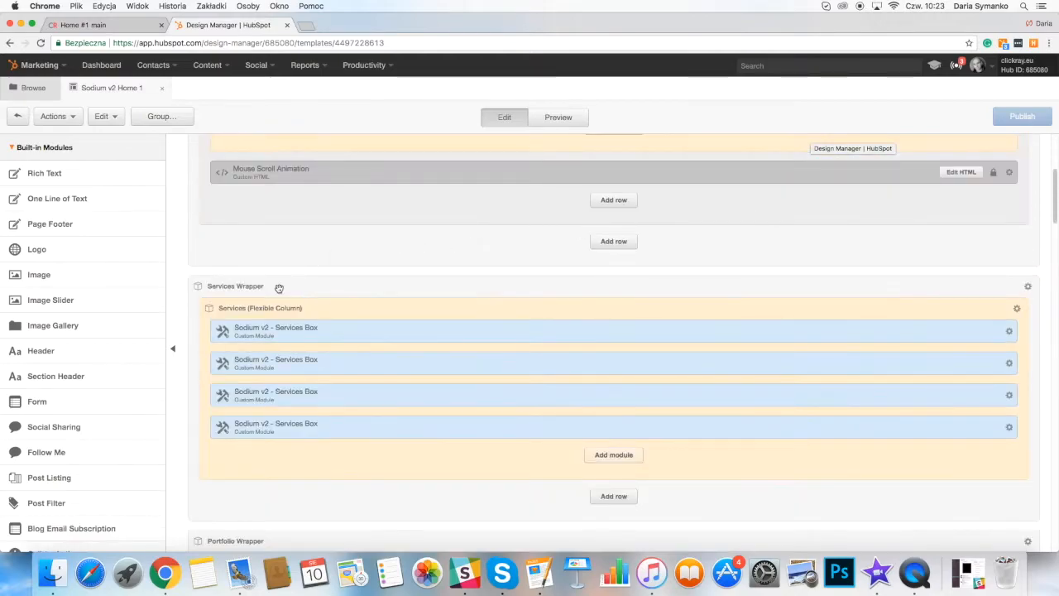
mouse_move(152, 356)
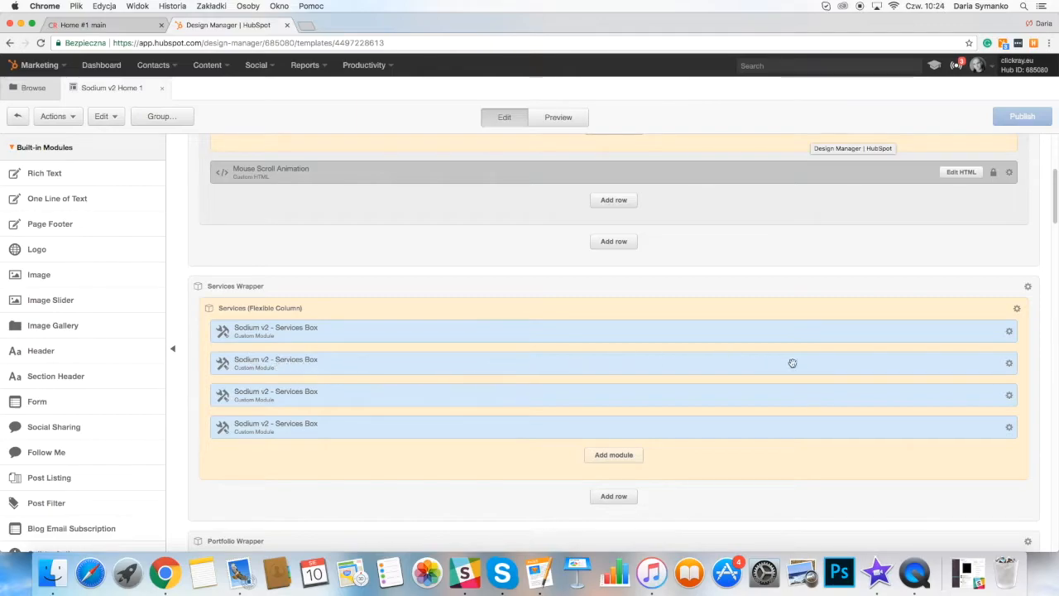
scroll("down", 3)
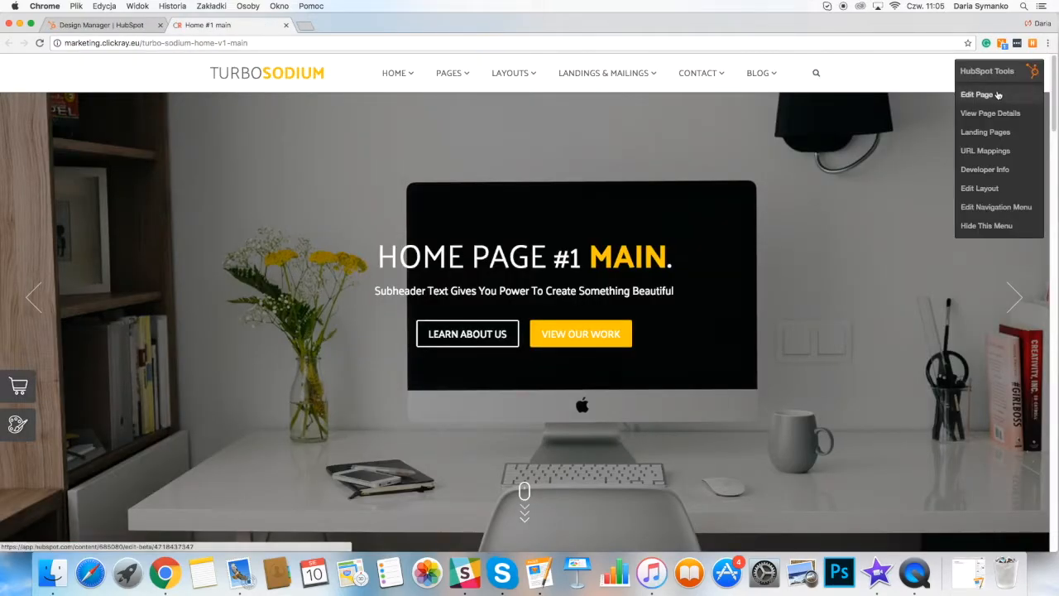
Open Home #1 in the page editor and scroll to the HeroSlider background image settings
left_click(977, 94)
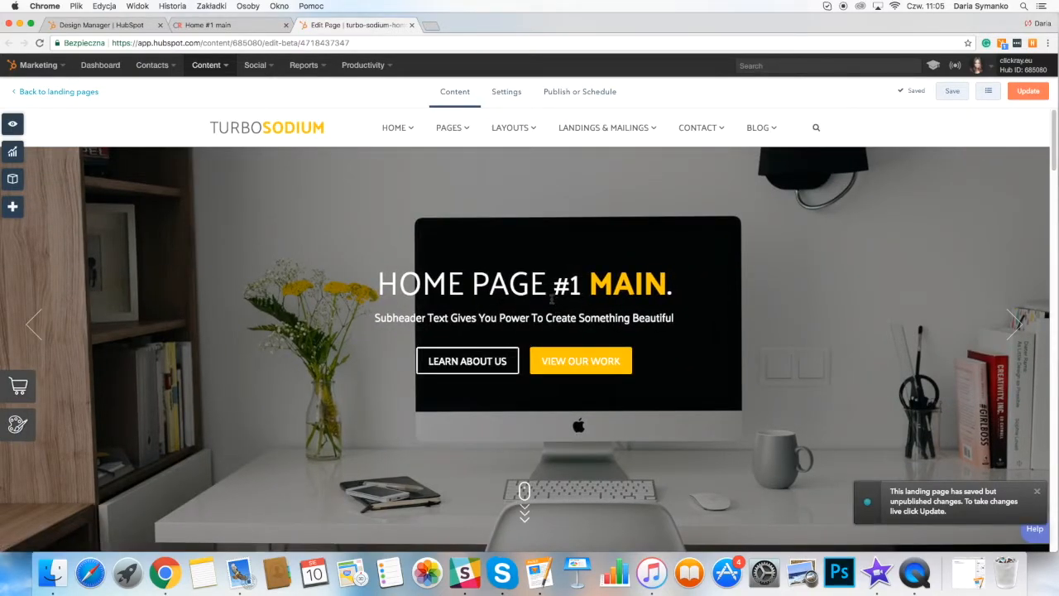
scroll("down", 3)
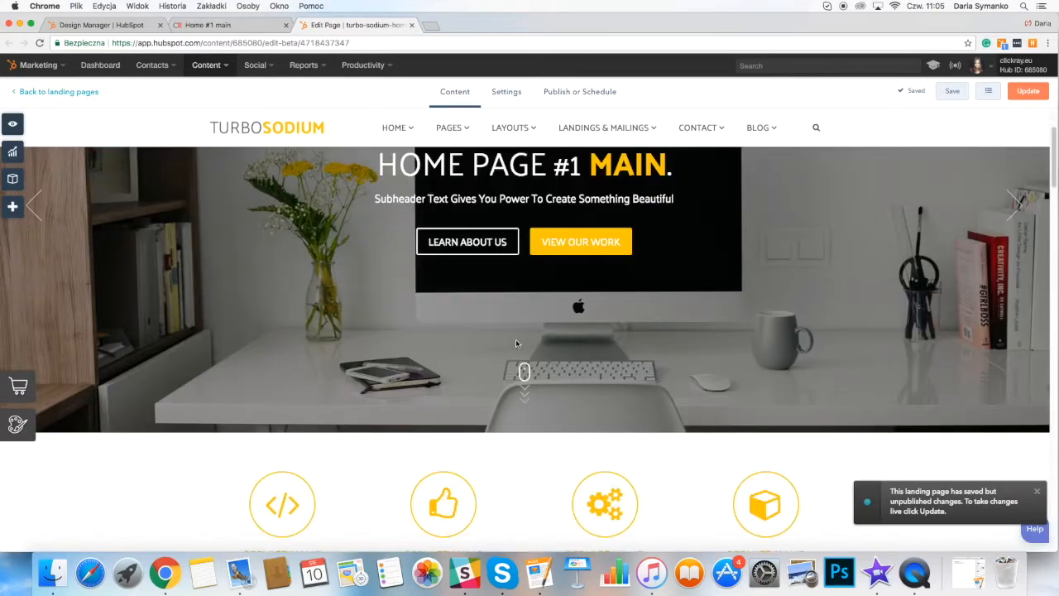
scroll("down", 3)
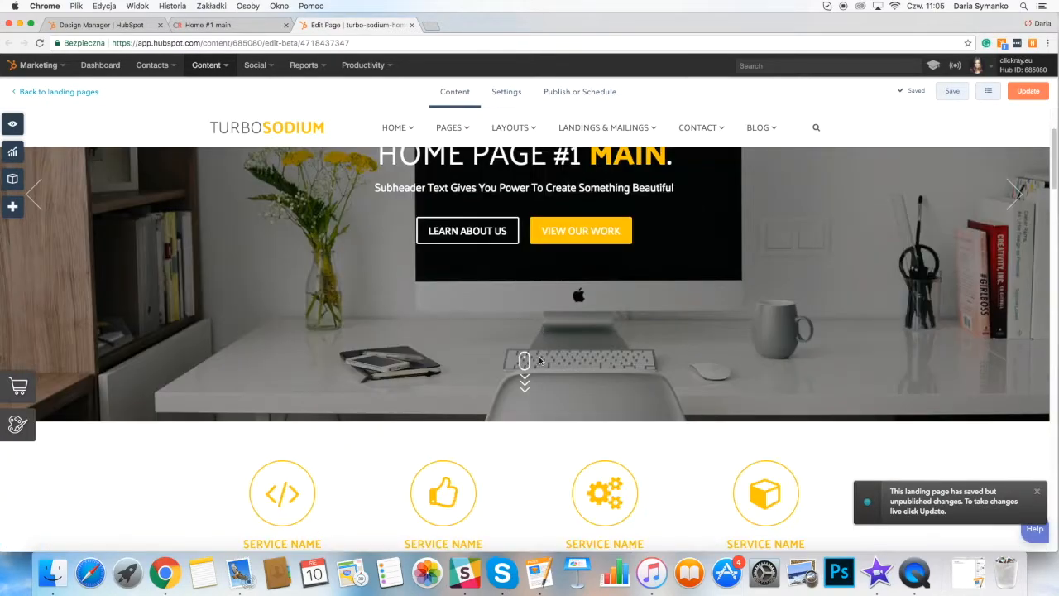
scroll("down", 3)
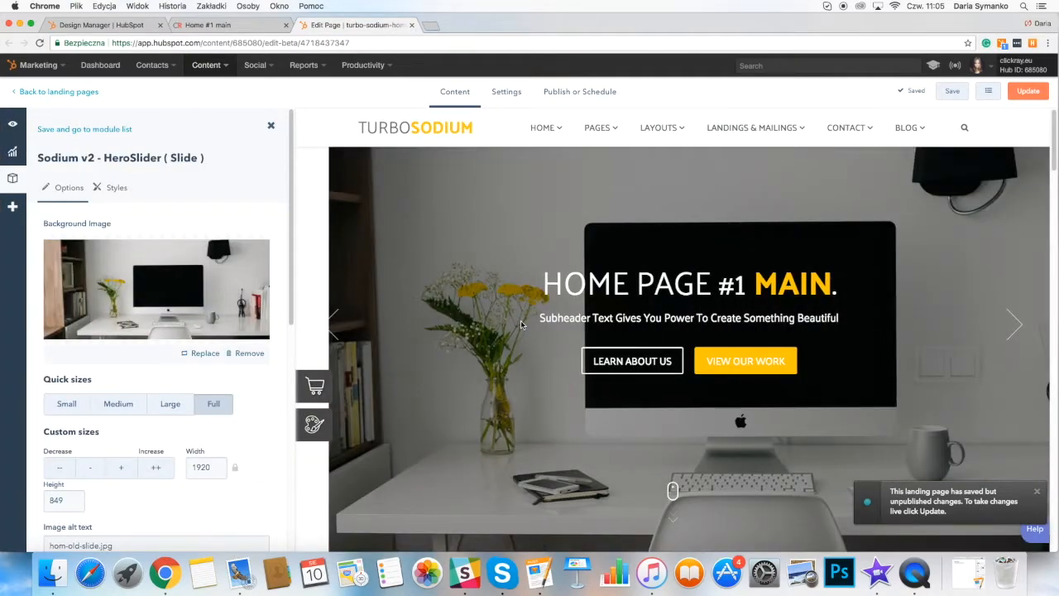
mouse_move(390, 259)
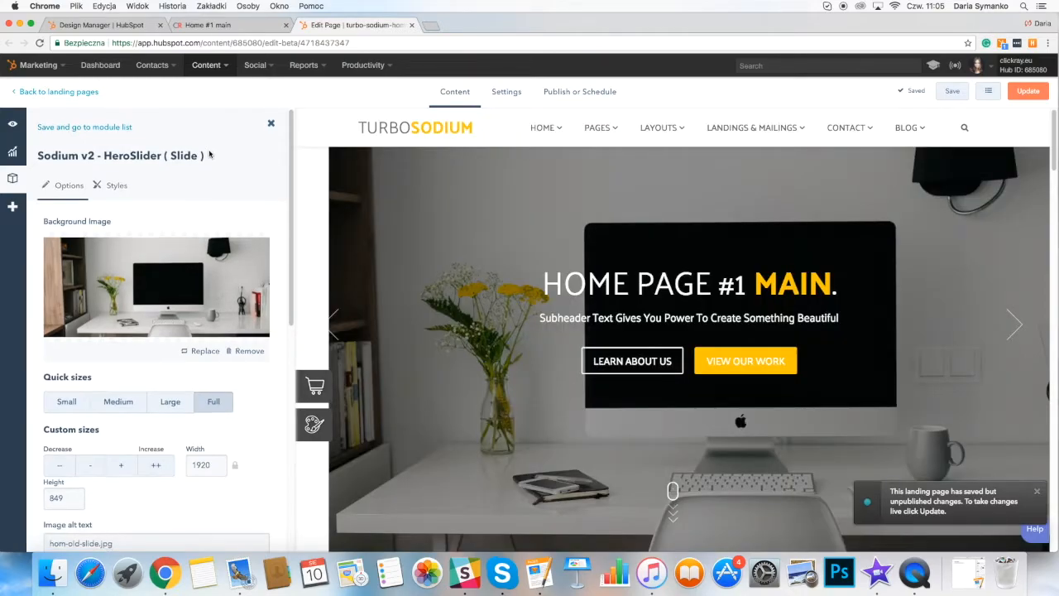
Scroll through the HeroSlider slide's image size, alt text, header and content settings
scroll("down", 3)
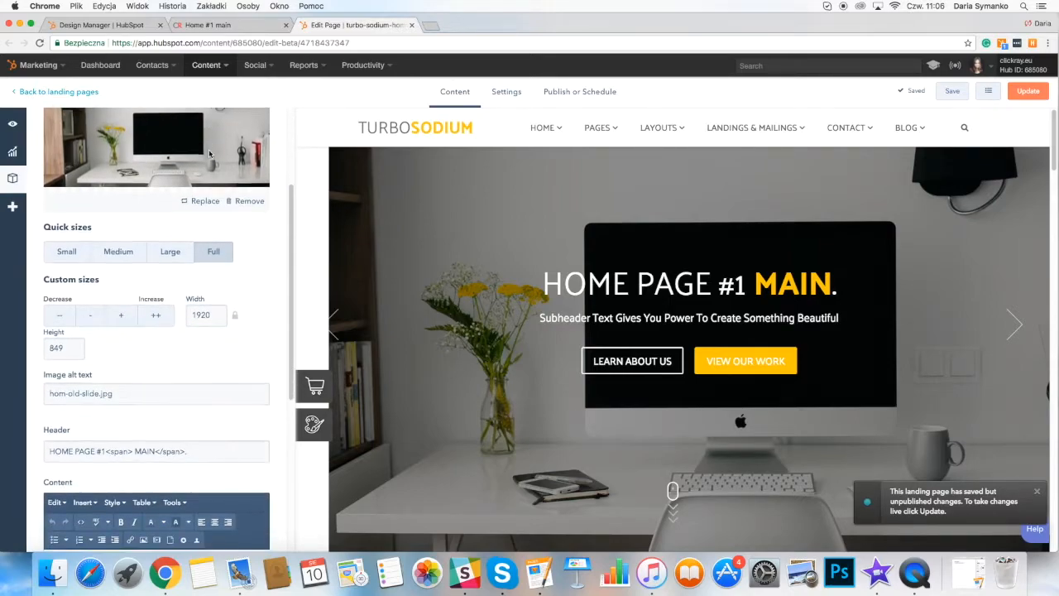
scroll("down", 3)
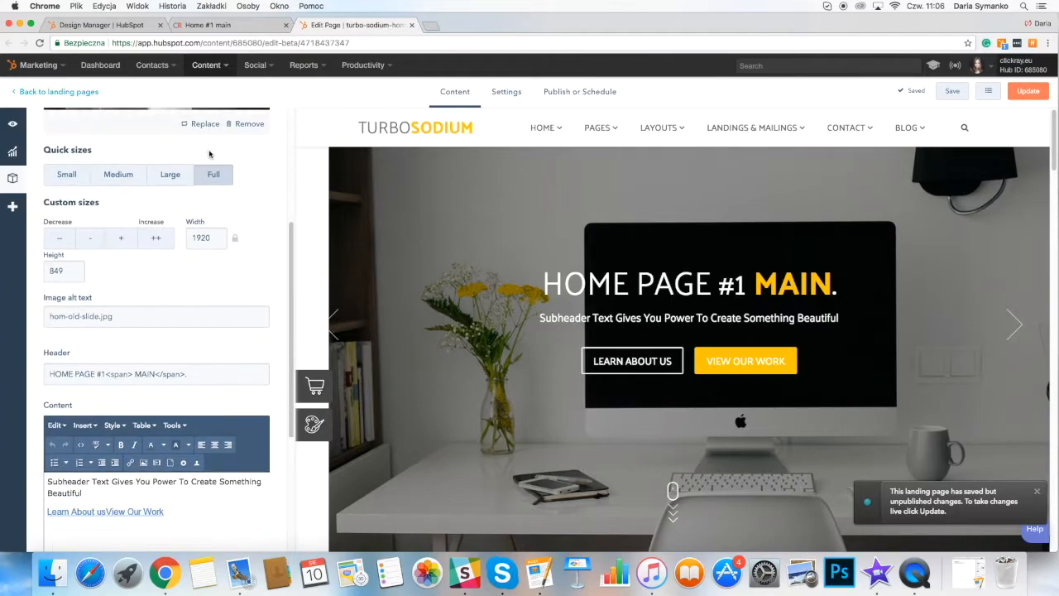
scroll("down", 3)
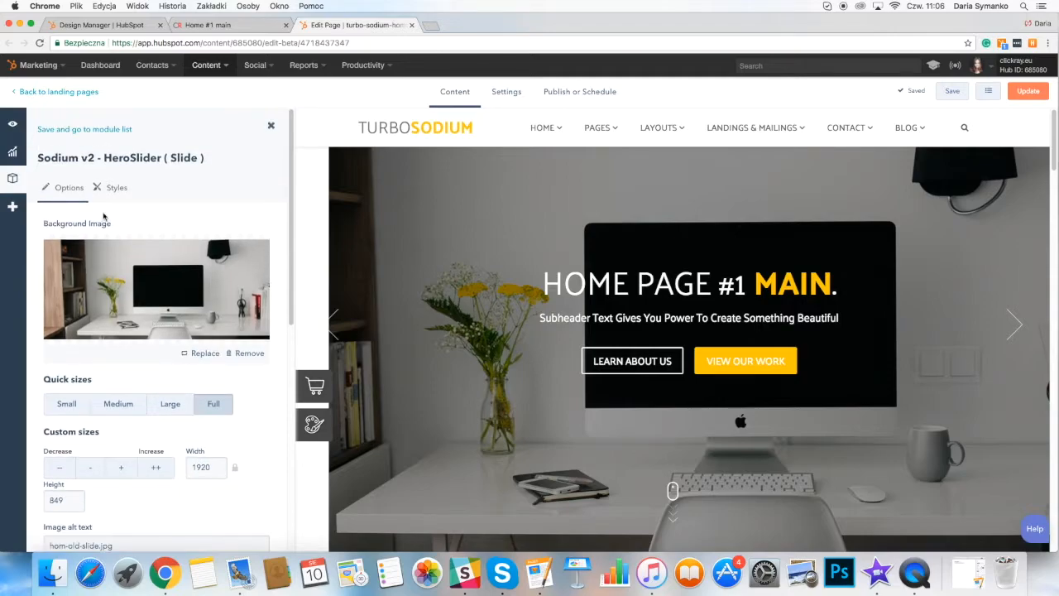
mouse_move(12, 178)
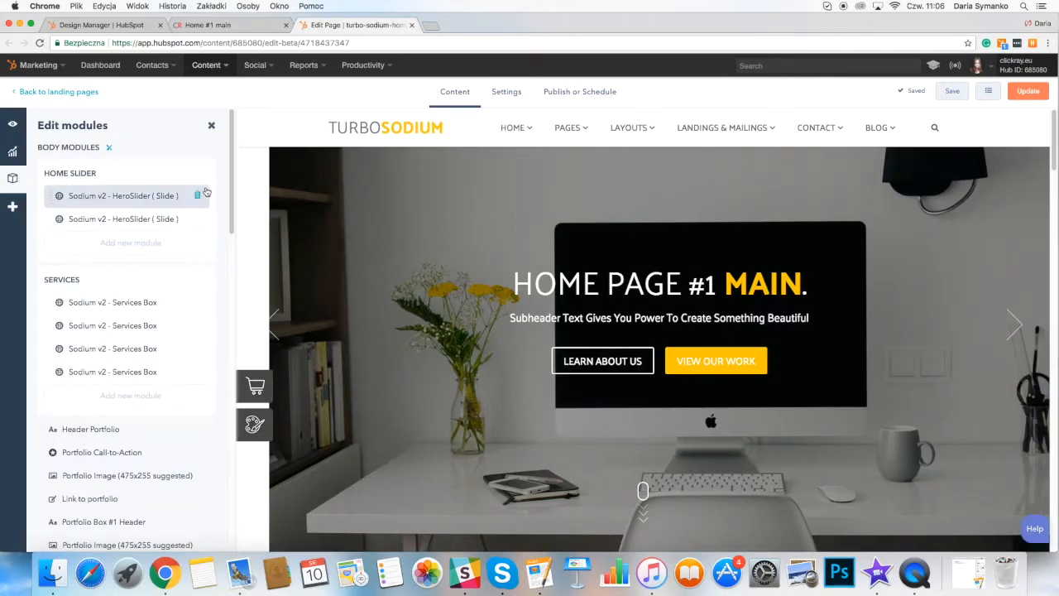
Browse the module list past services and portfolio, jumping to the Skills Header section
scroll("down", 3)
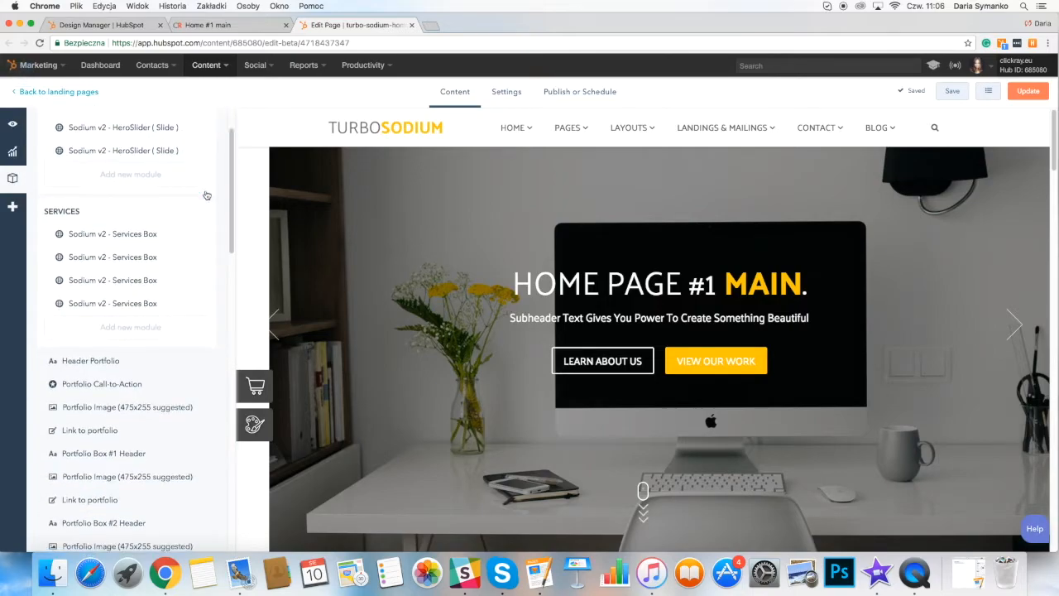
scroll("down", 3)
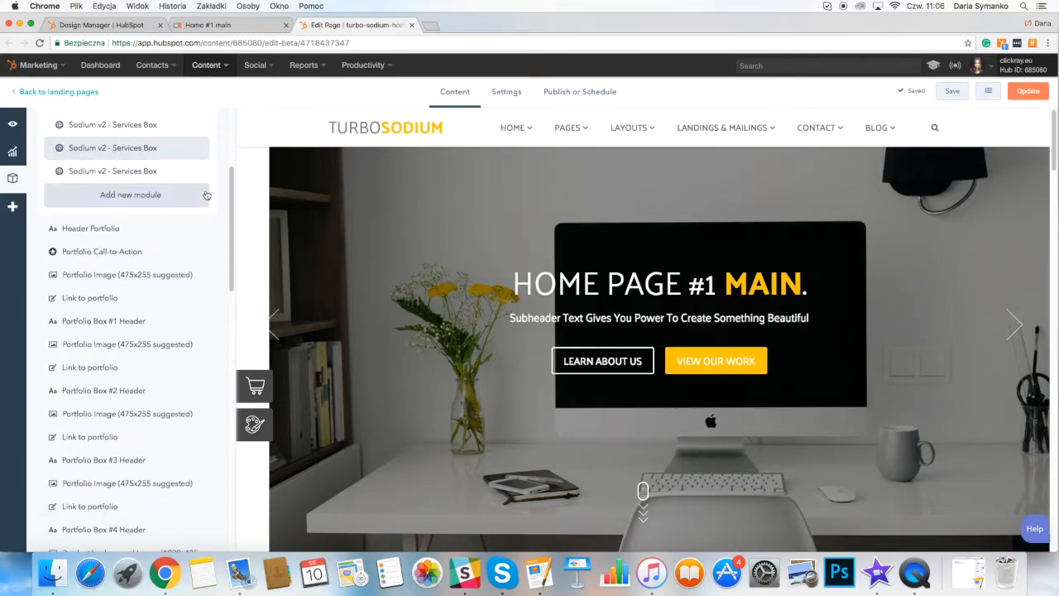
scroll("down", 3)
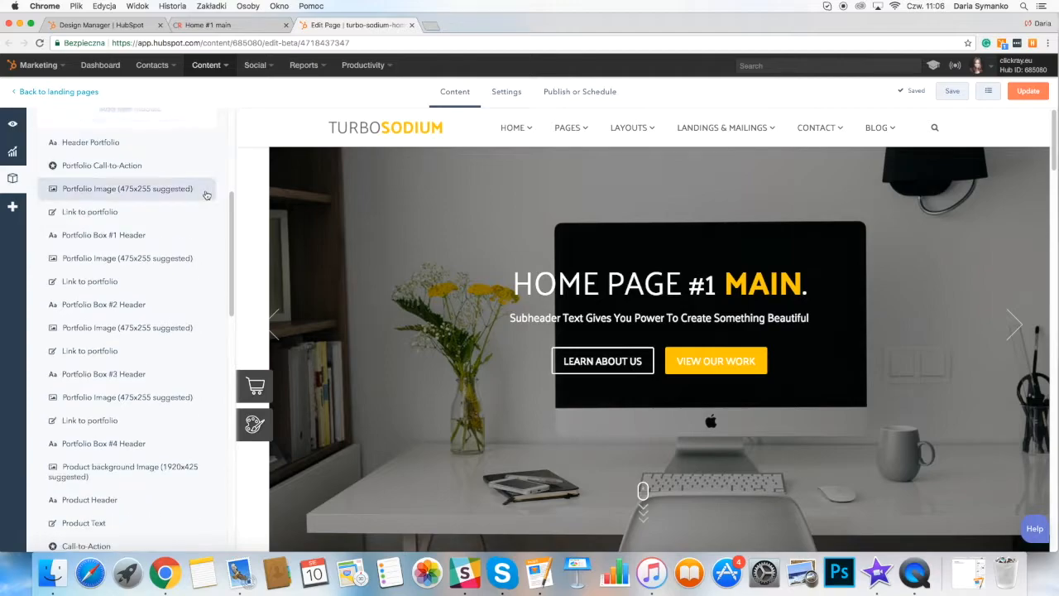
scroll("down", 3)
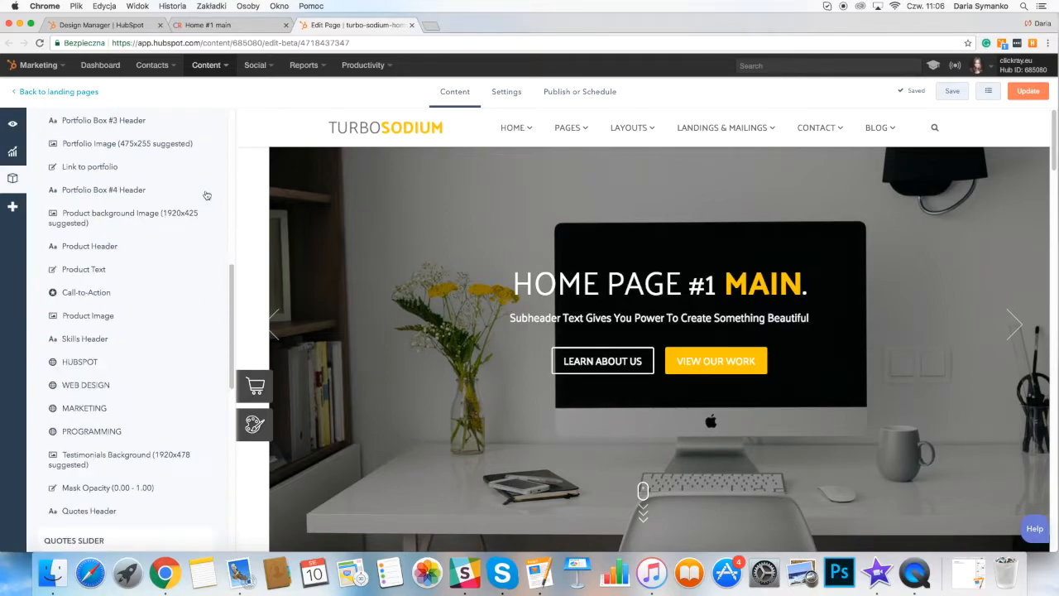
scroll("down", 3)
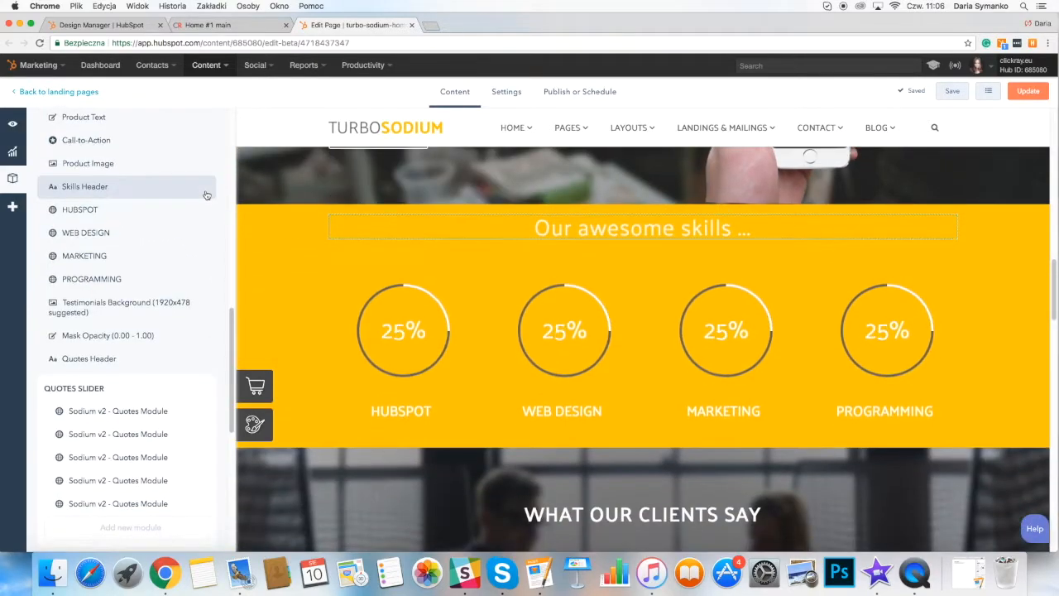
left_click(79, 209)
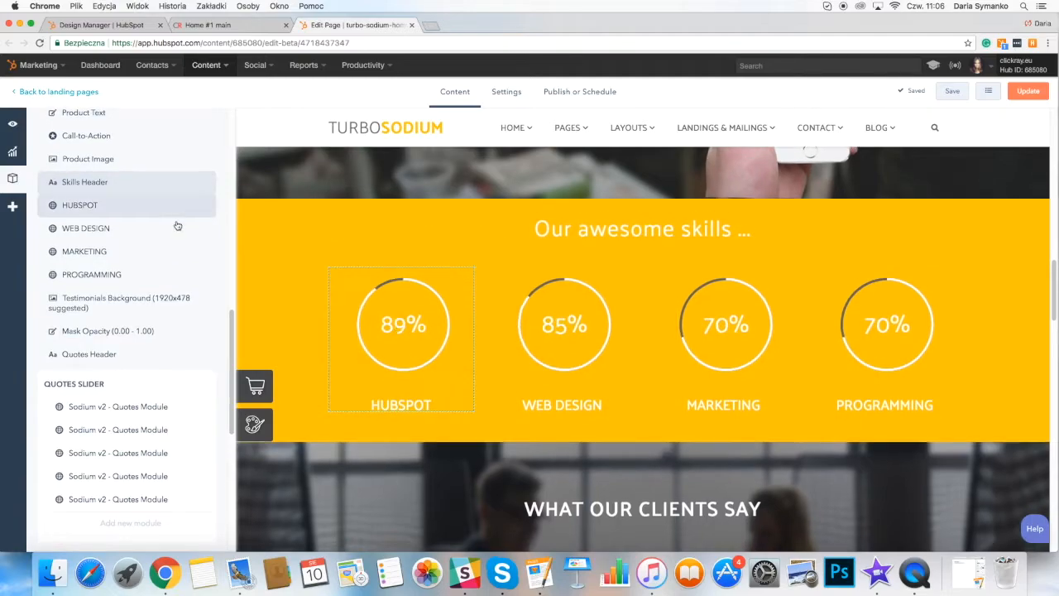
scroll("down", 3)
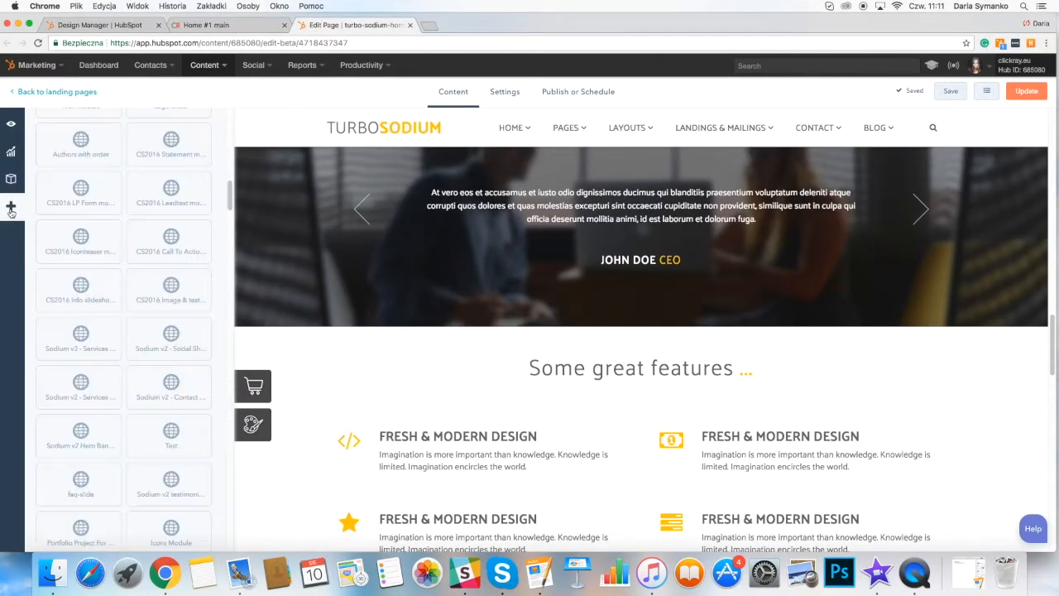
Search the custom module library for 'quo' to show only quote modules
scroll("up", 3)
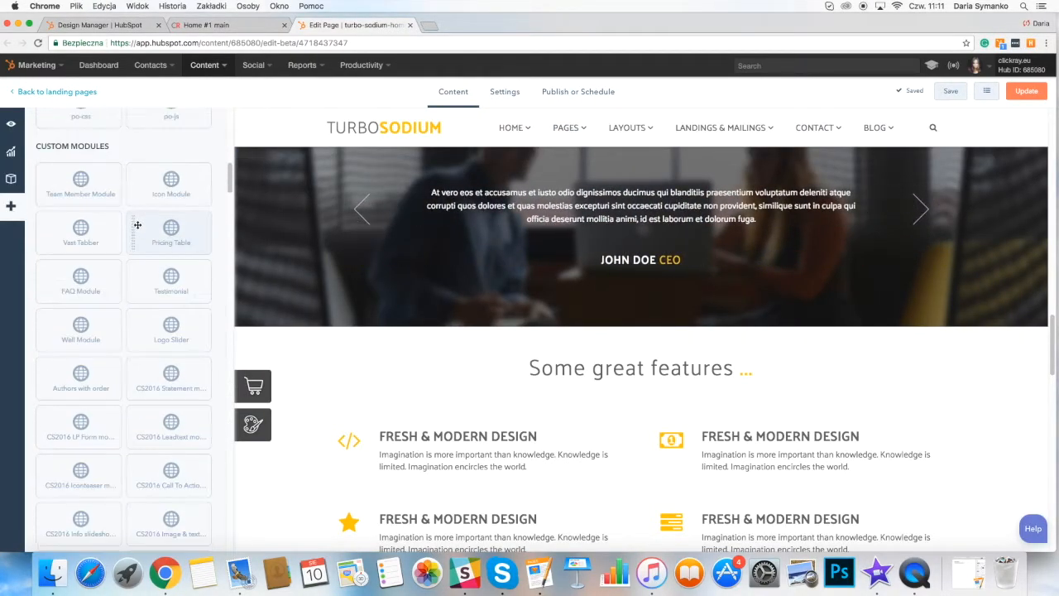
scroll("up", 3)
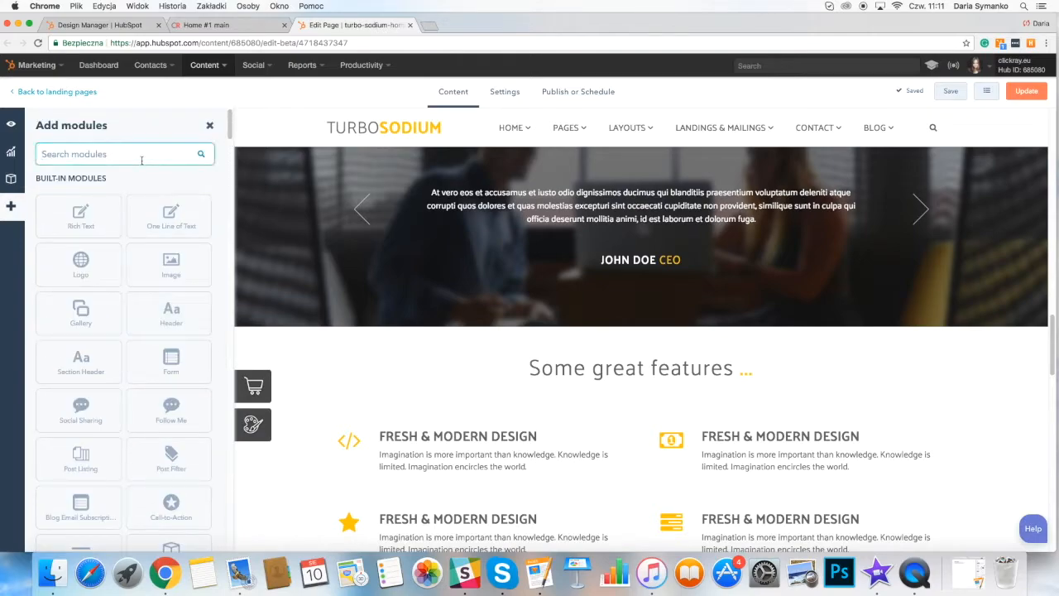
type("quo")
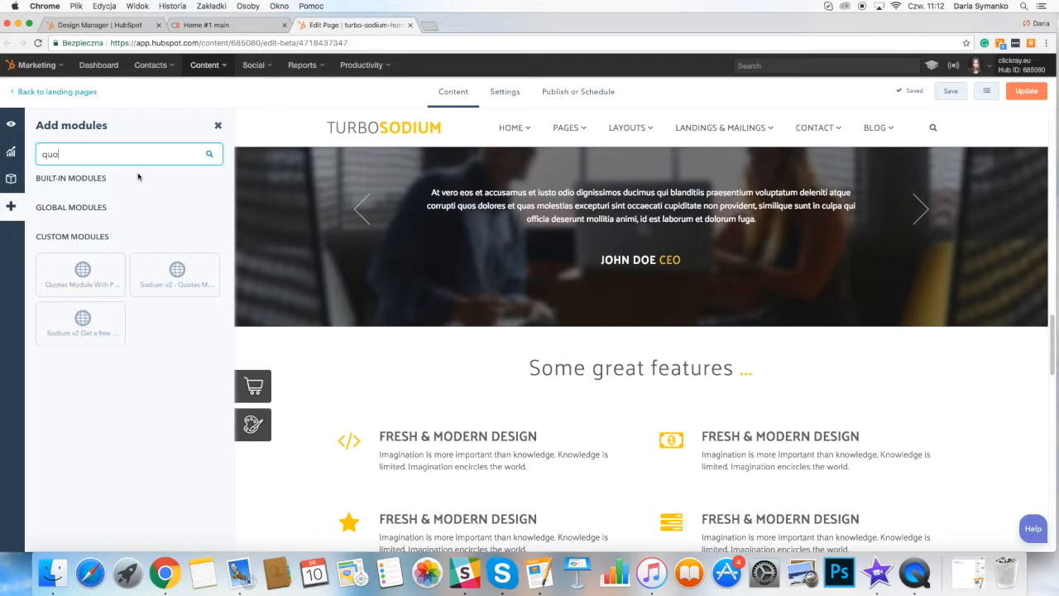
left_click_drag(176, 274, 556, 186)
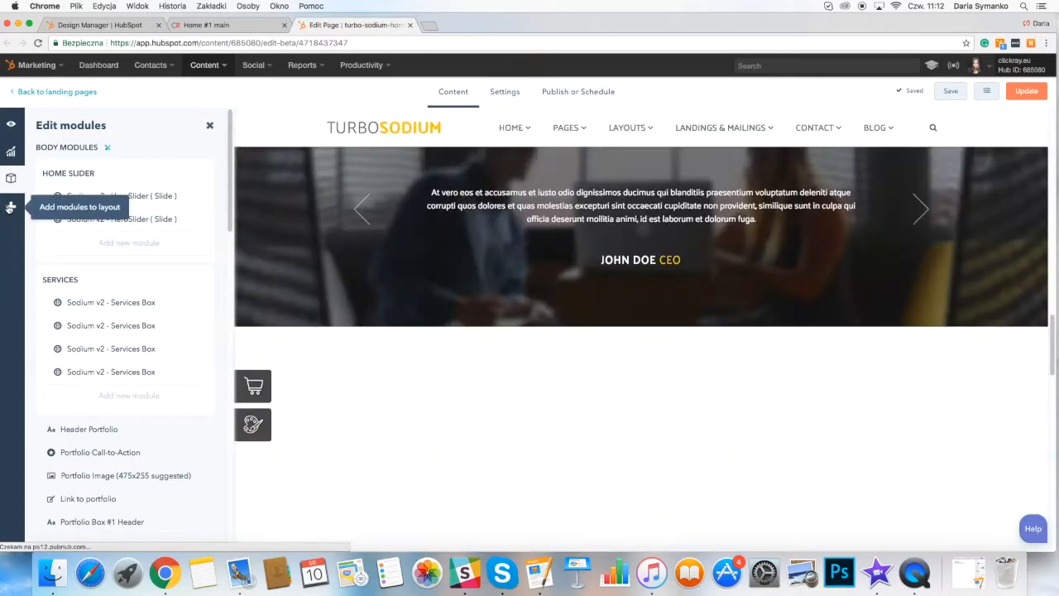
Scroll to the Quotes Slider group and select the last of its six Quotes Modules
scroll("down", 3)
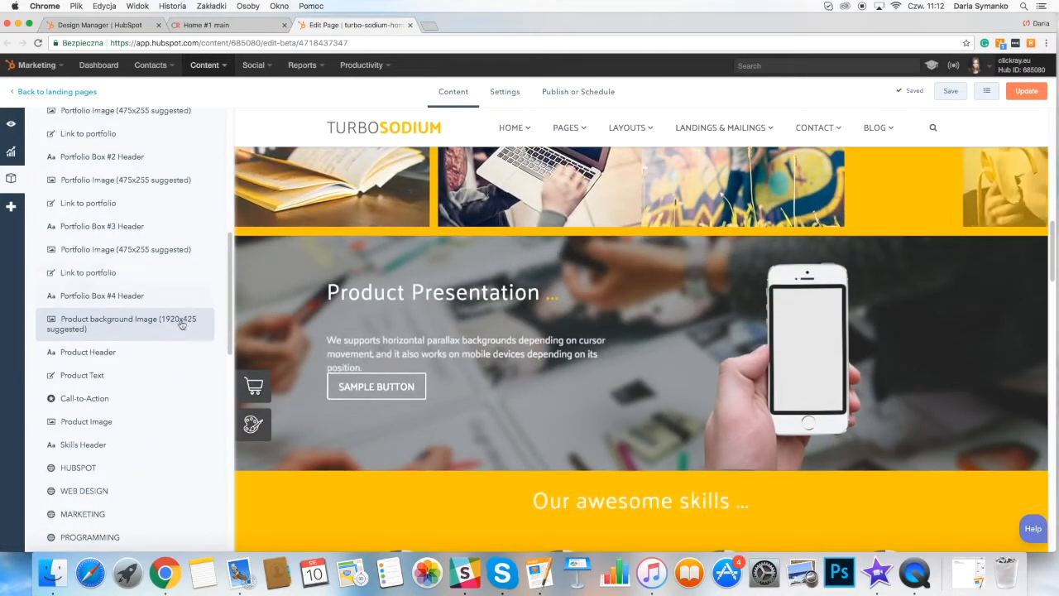
scroll("down", 3)
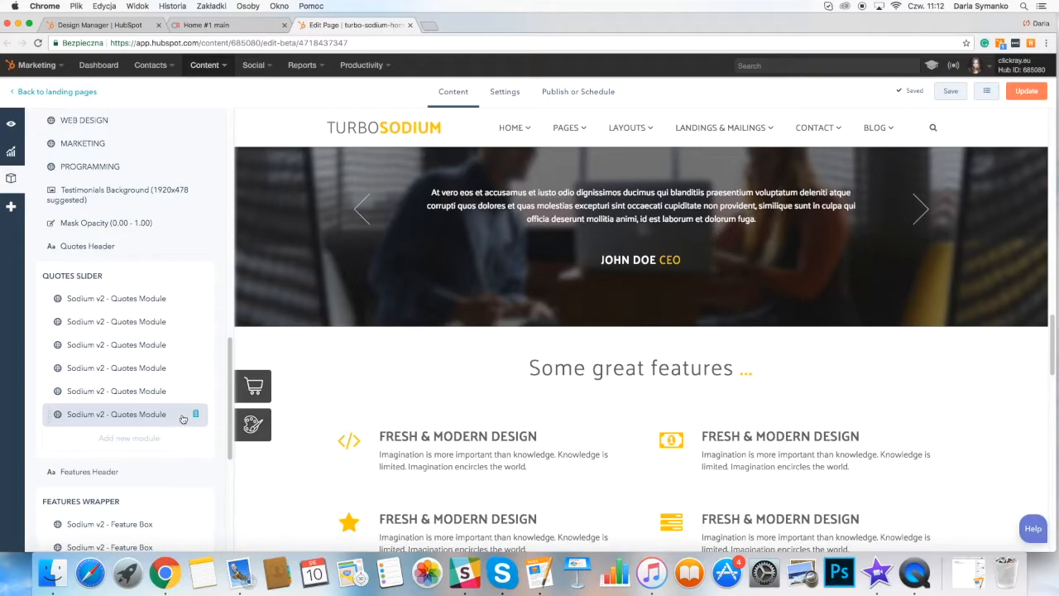
left_click(195, 414)
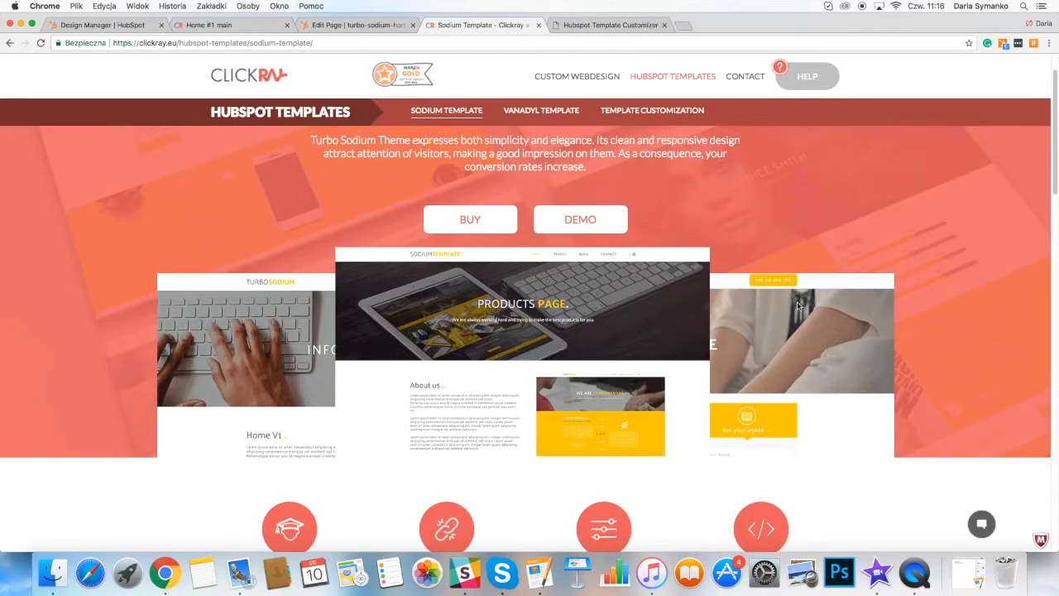
Scroll to the purchase benefits and highlight the '10 updated website templates' line
scroll("down", 3)
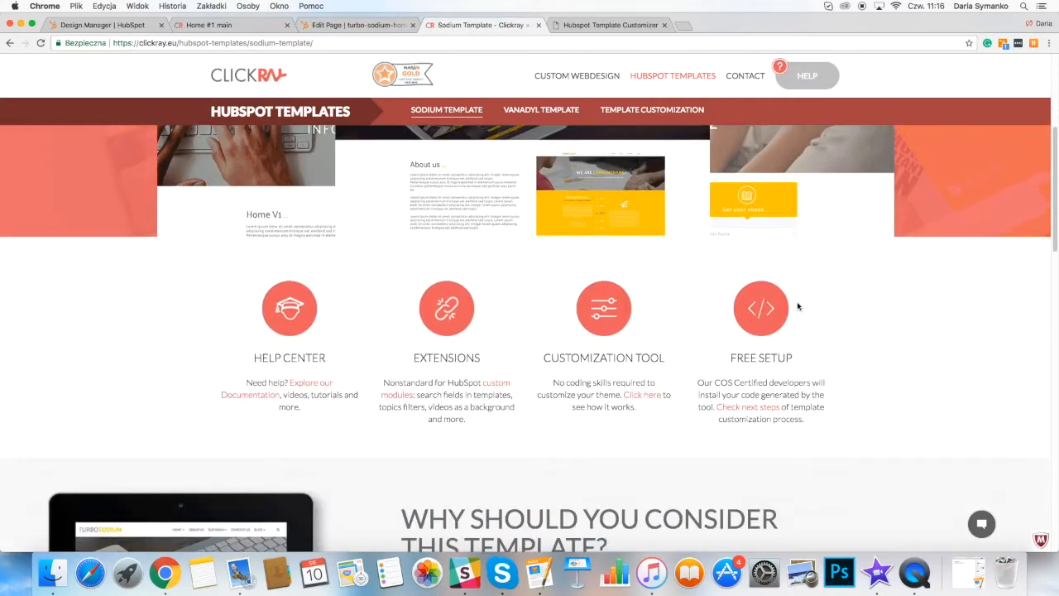
scroll("down", 3)
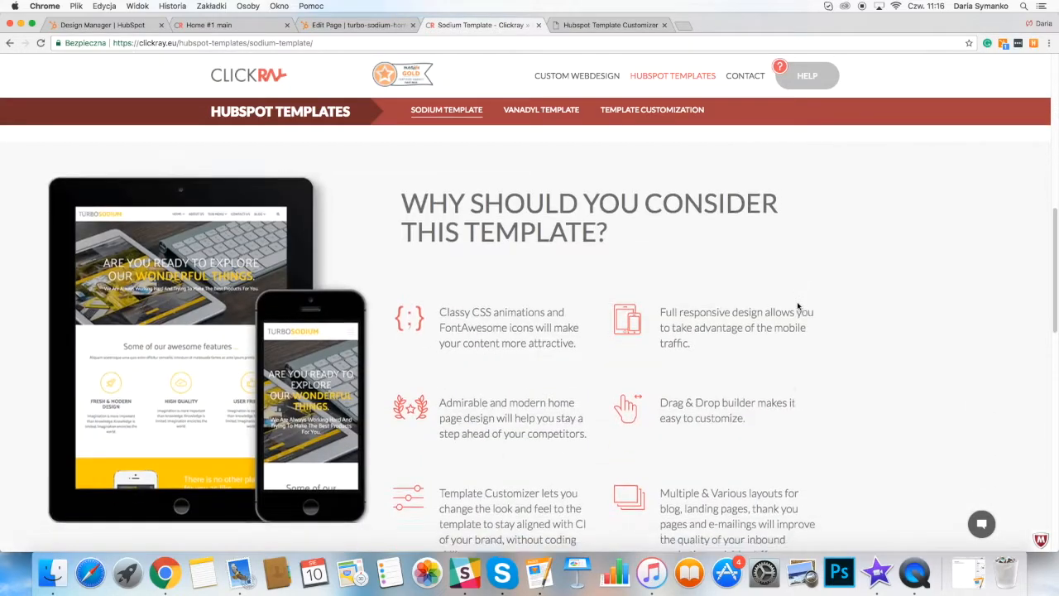
scroll("down", 3)
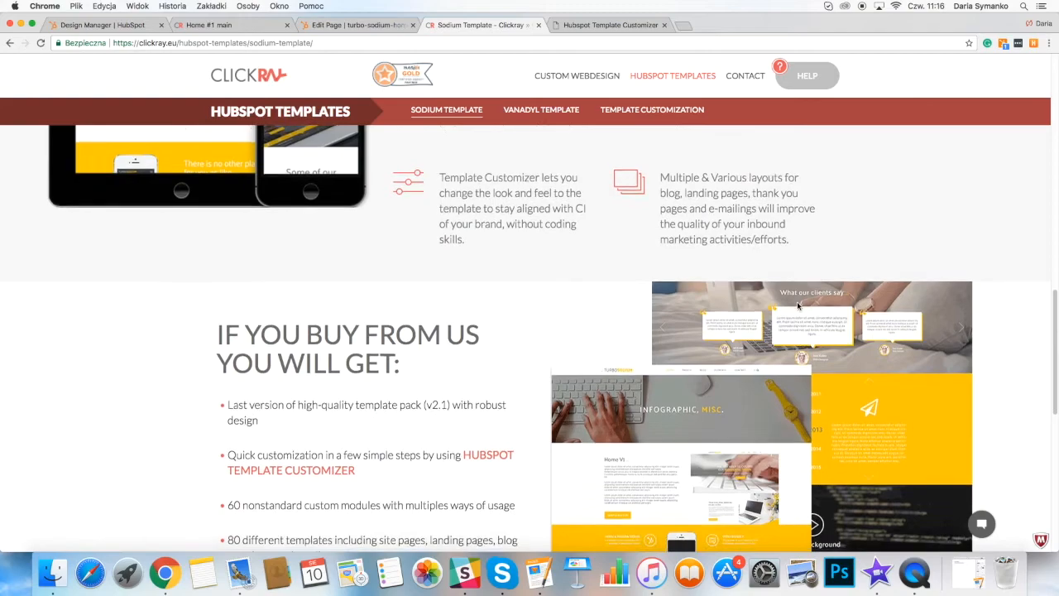
scroll("down", 3)
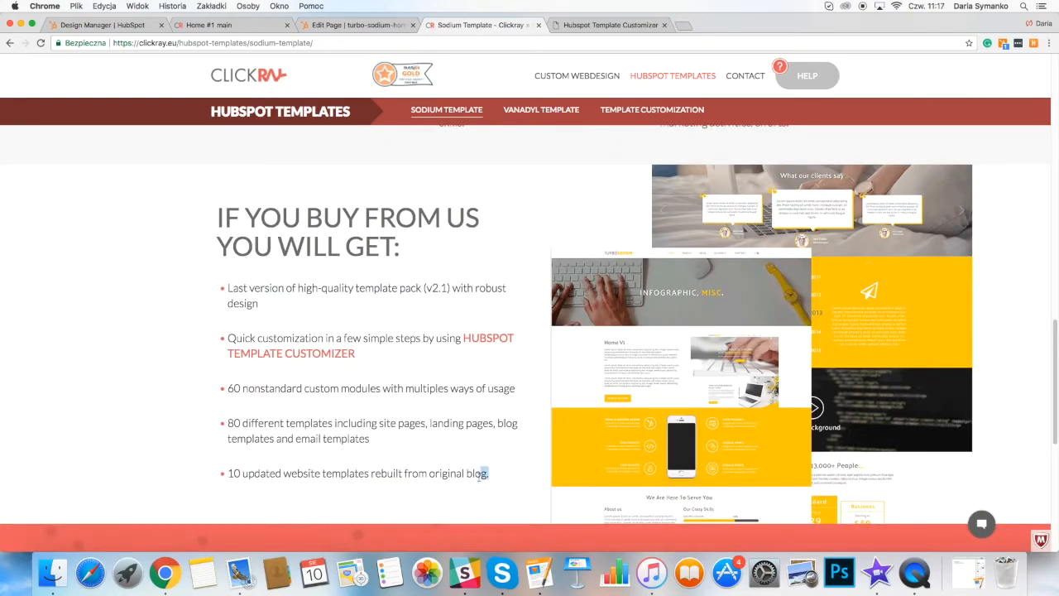
triple_click(357, 472)
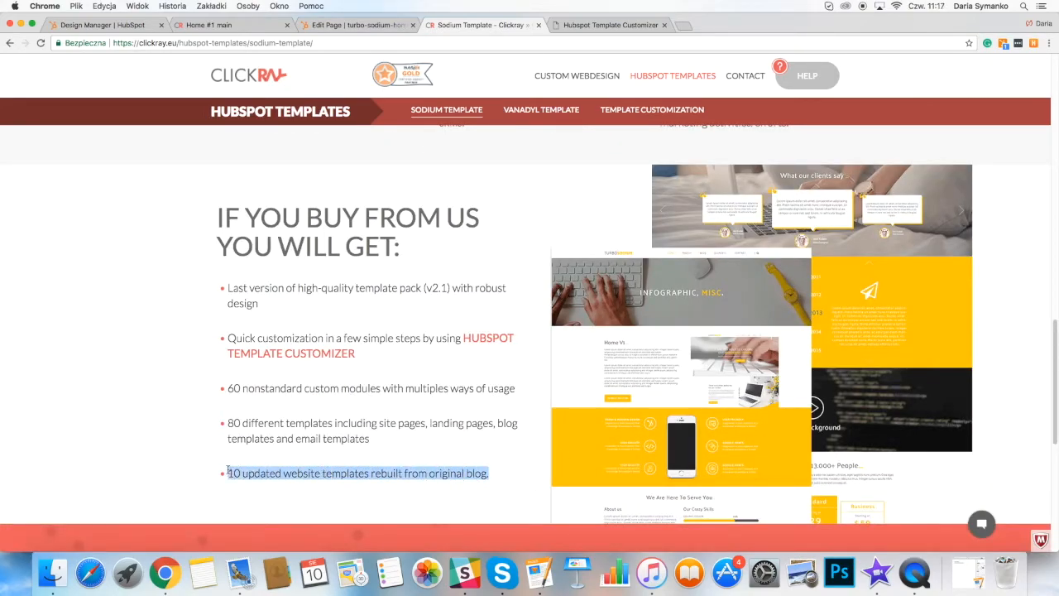
left_click(515, 466)
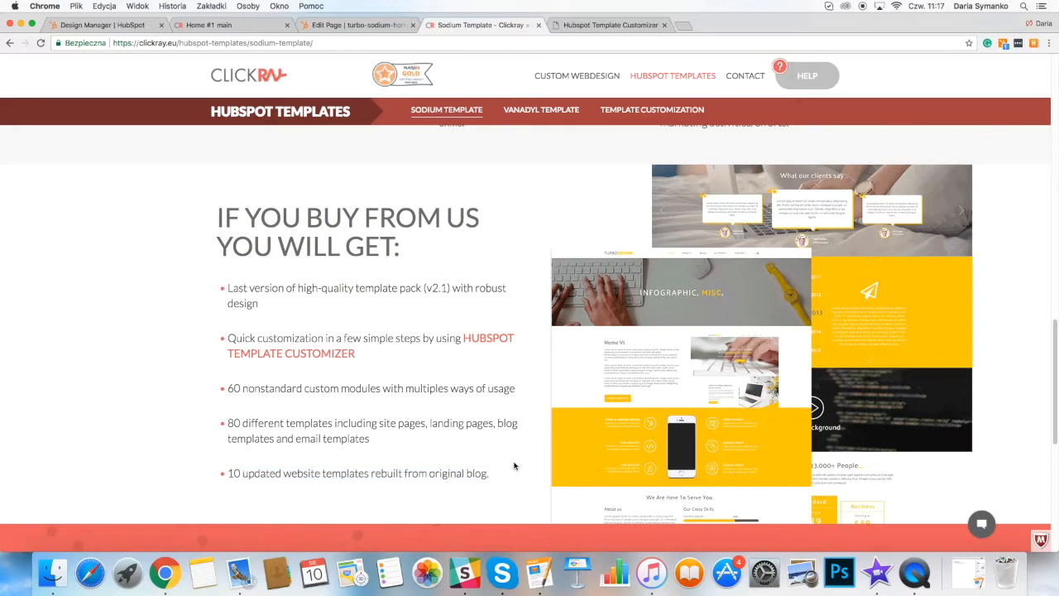
mouse_move(576, 75)
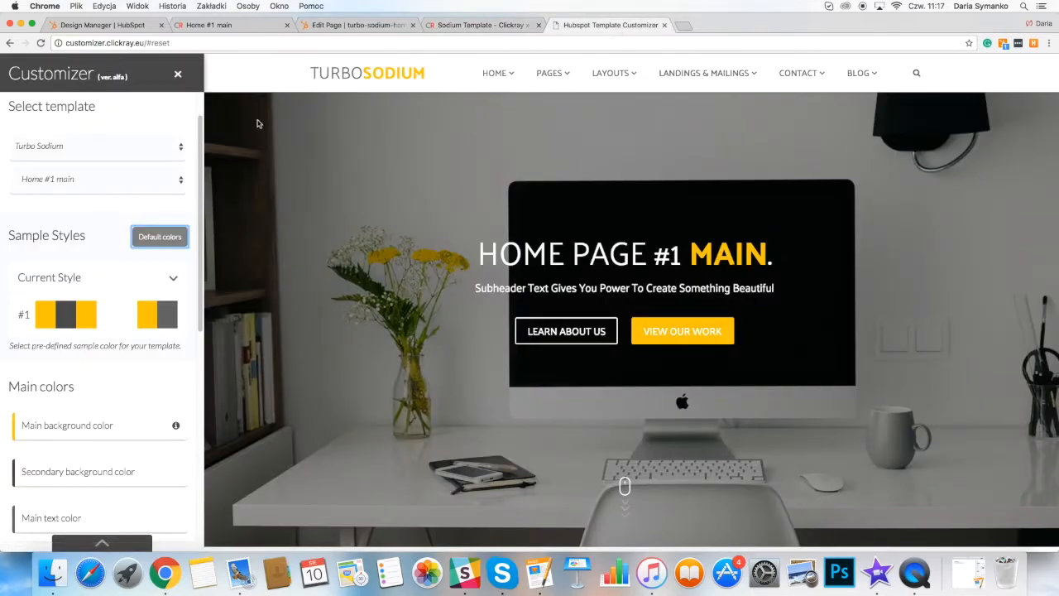
Apply preset colour style #2 and scroll through the sidebar's colour and font settings
left_click(97, 146)
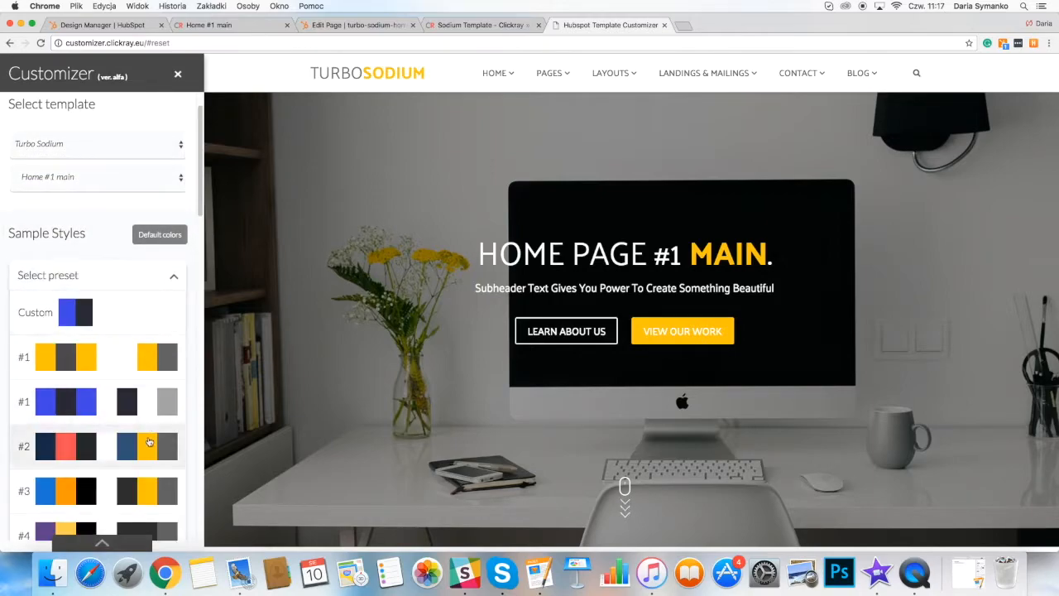
left_click(147, 446)
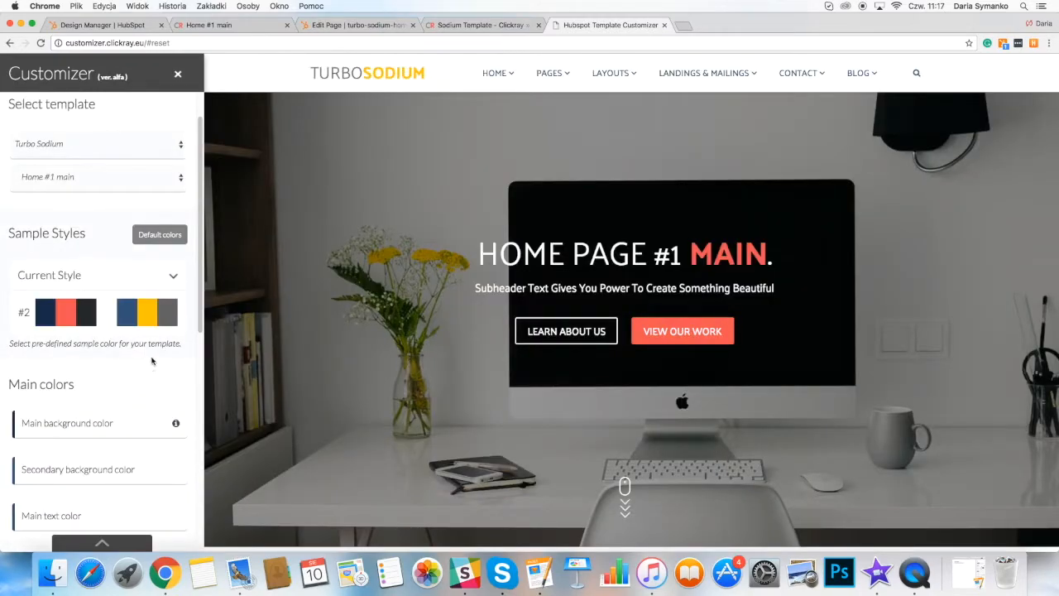
scroll("down", 3)
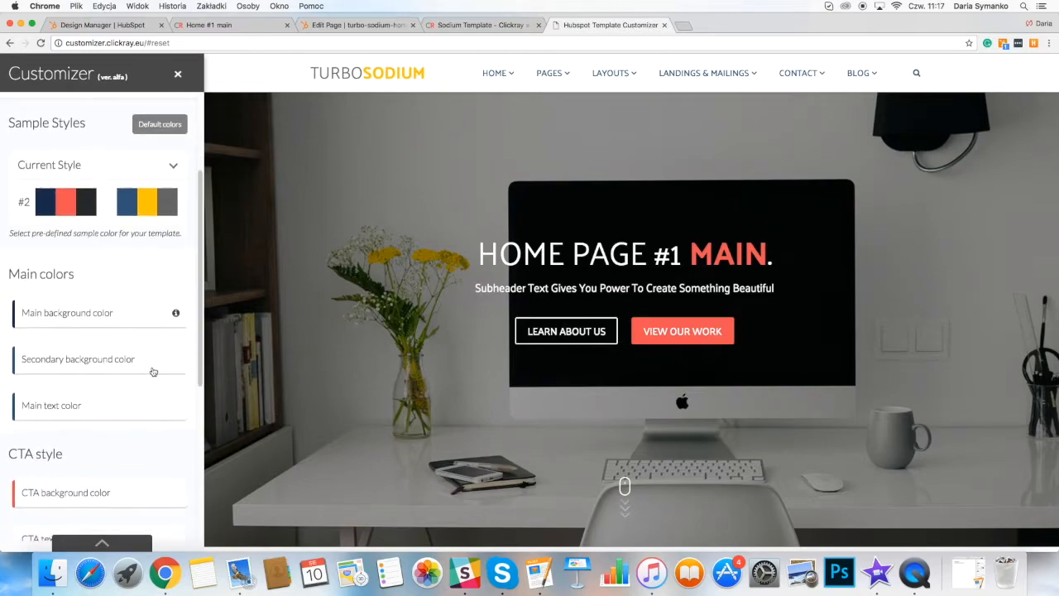
scroll("down", 3)
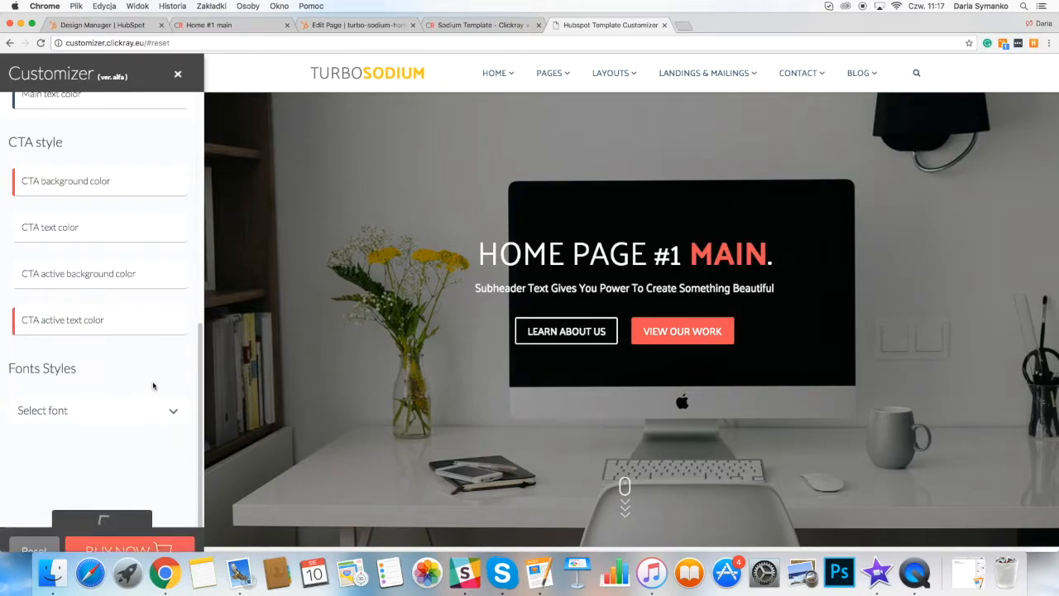
left_click(102, 522)
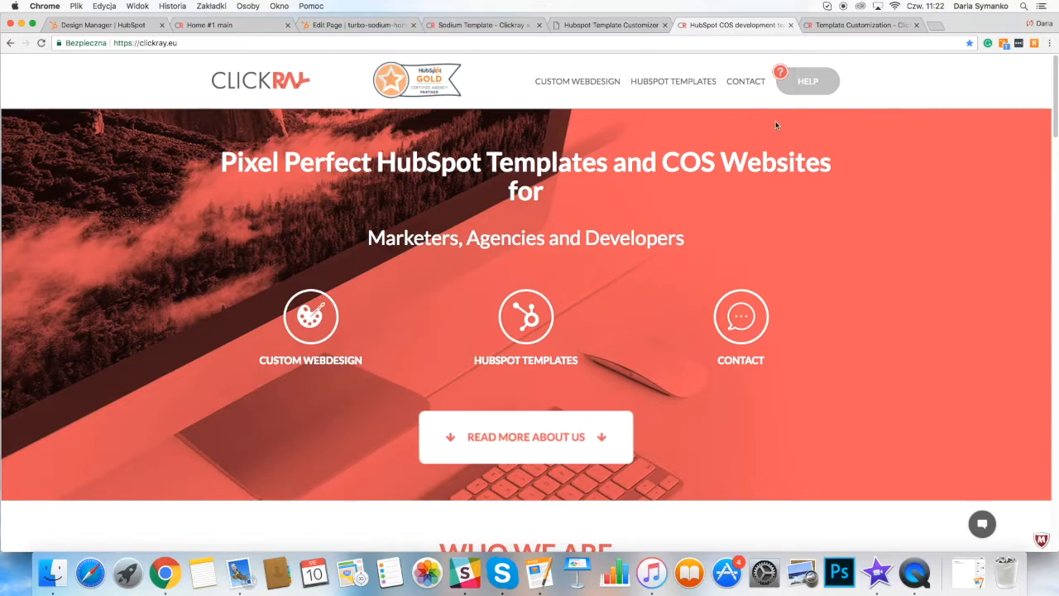
Go to Clickray's Help Center from the HELP navigation link
left_click(808, 81)
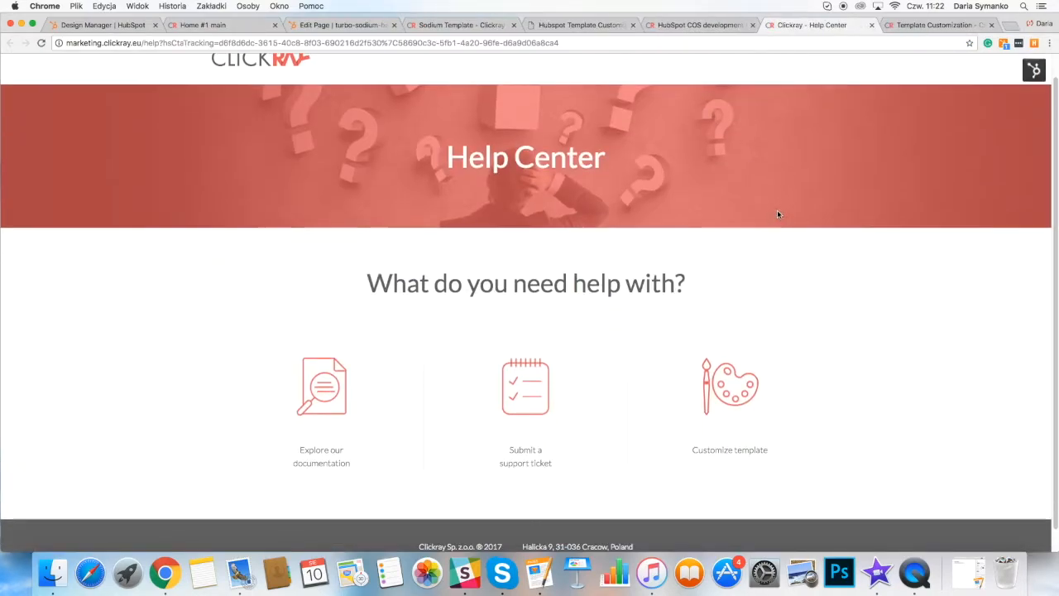
mouse_move(544, 489)
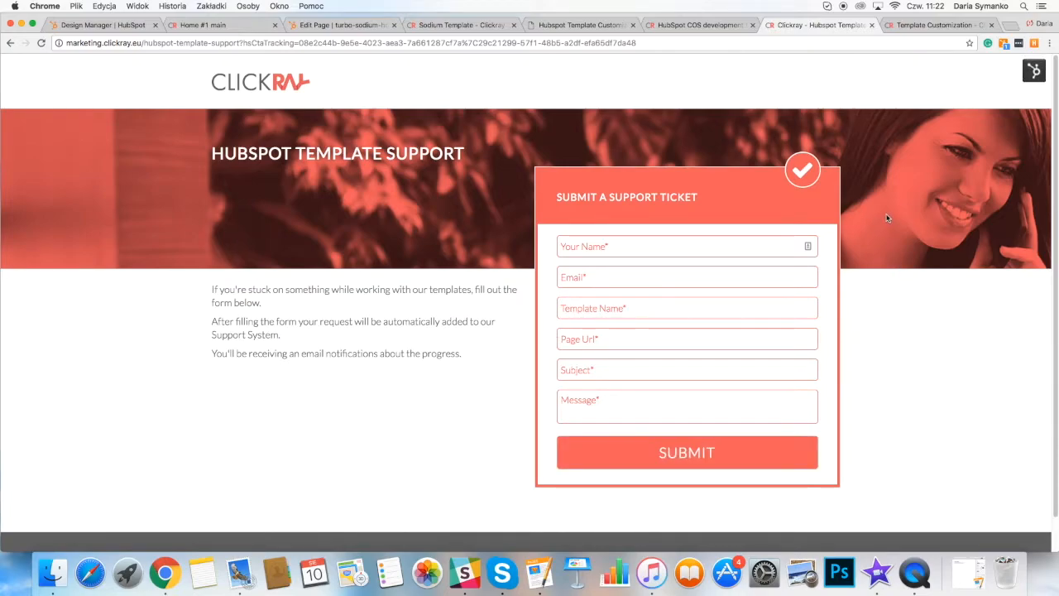
mouse_move(868, 132)
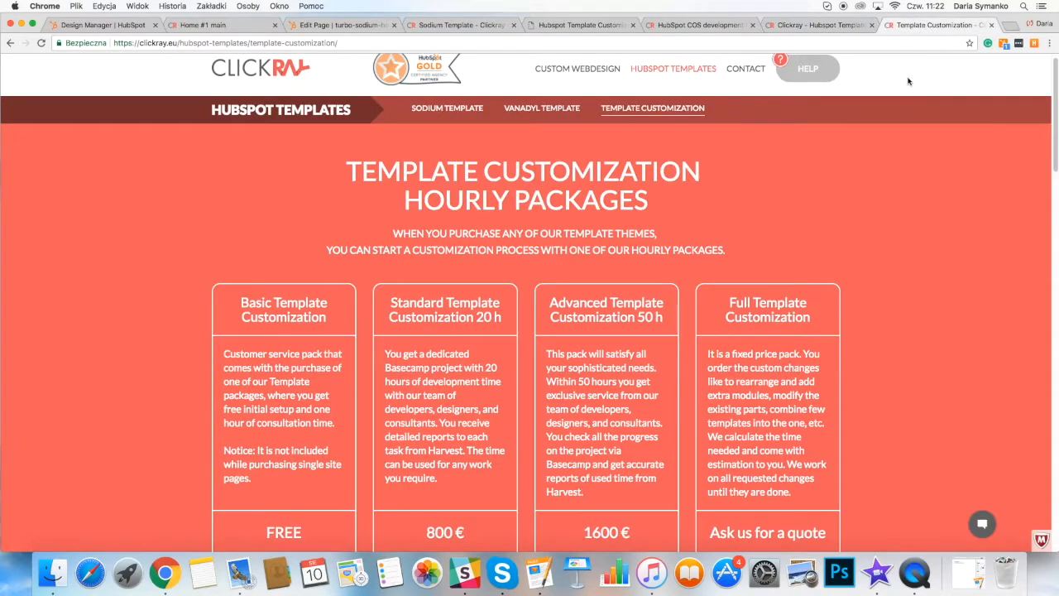
scroll("down", 3)
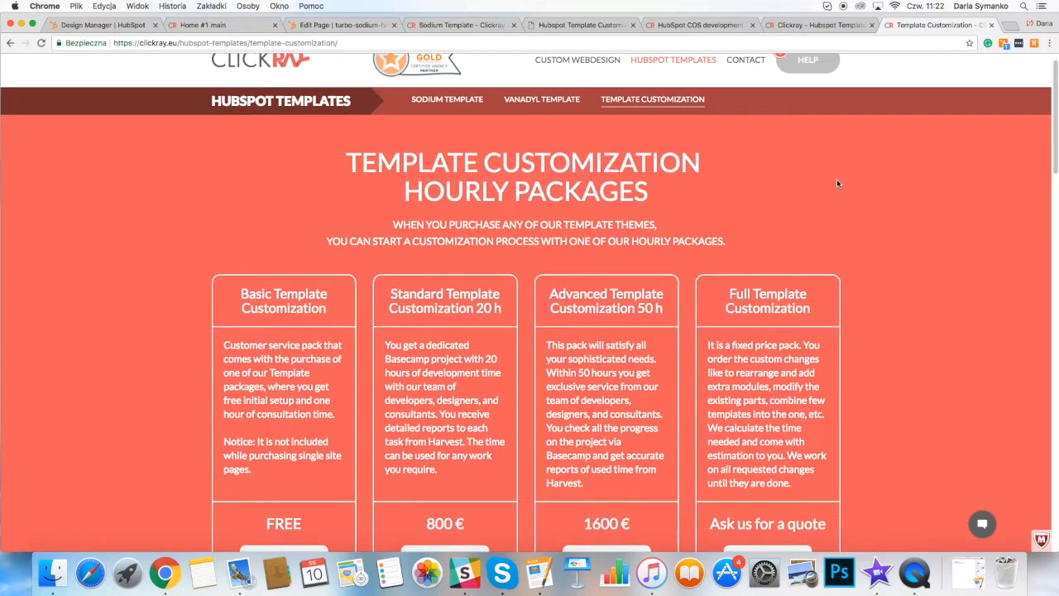
scroll("down", 3)
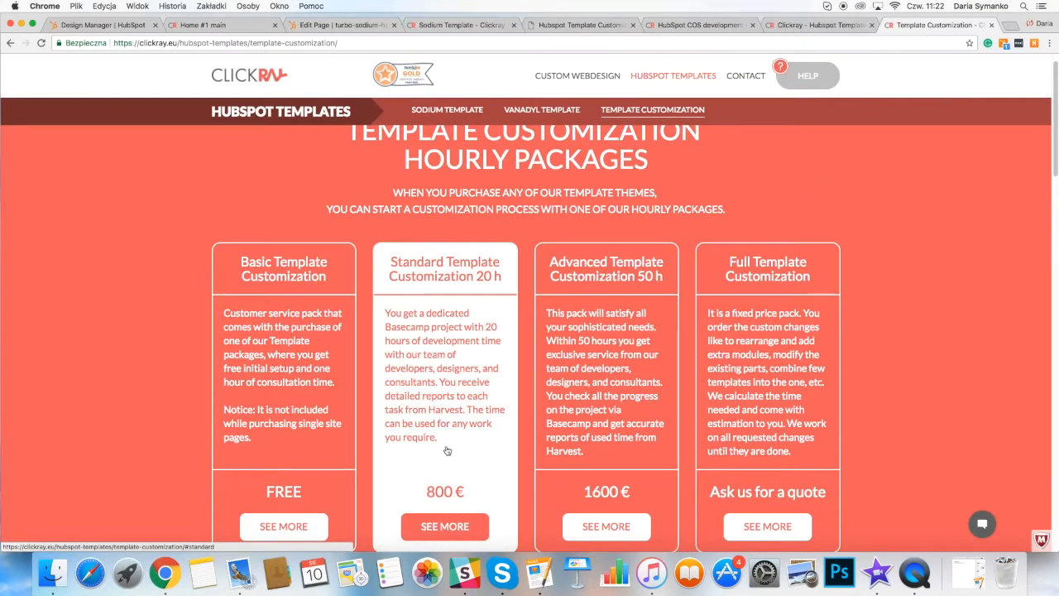
scroll("down", 3)
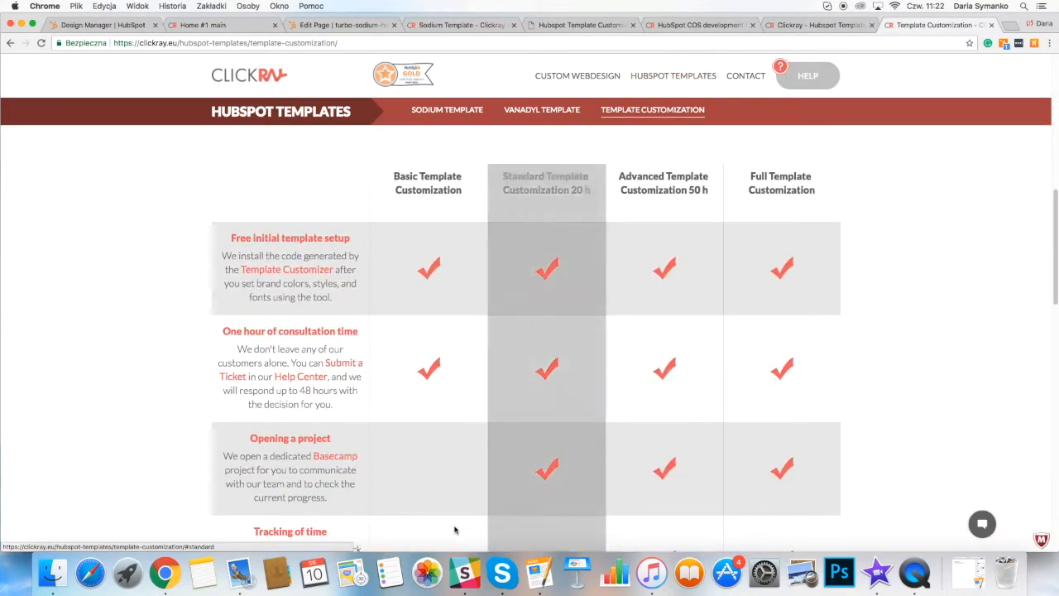
scroll("down", 3)
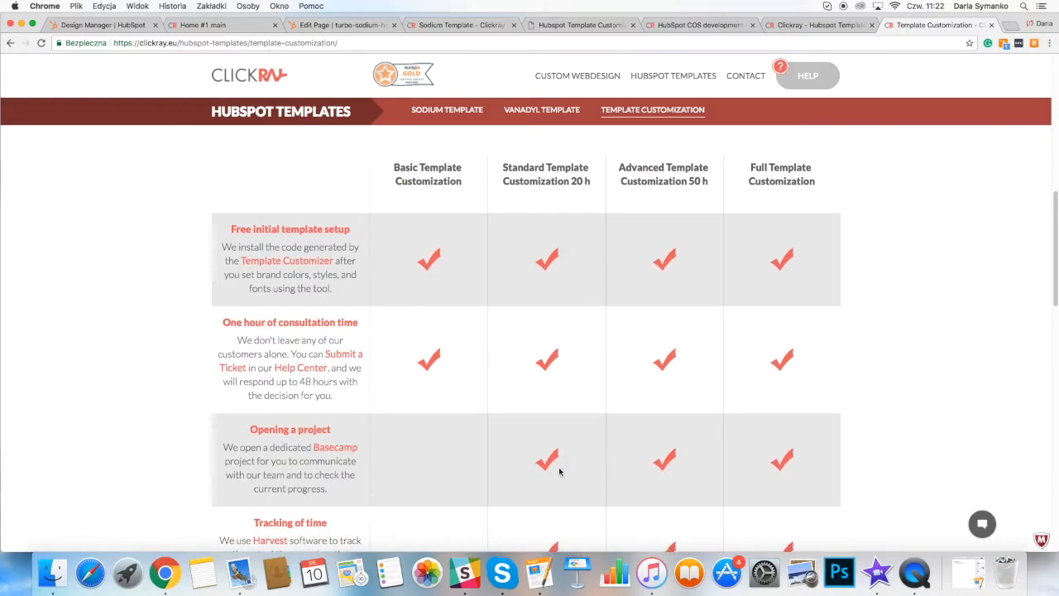
scroll("down", 3)
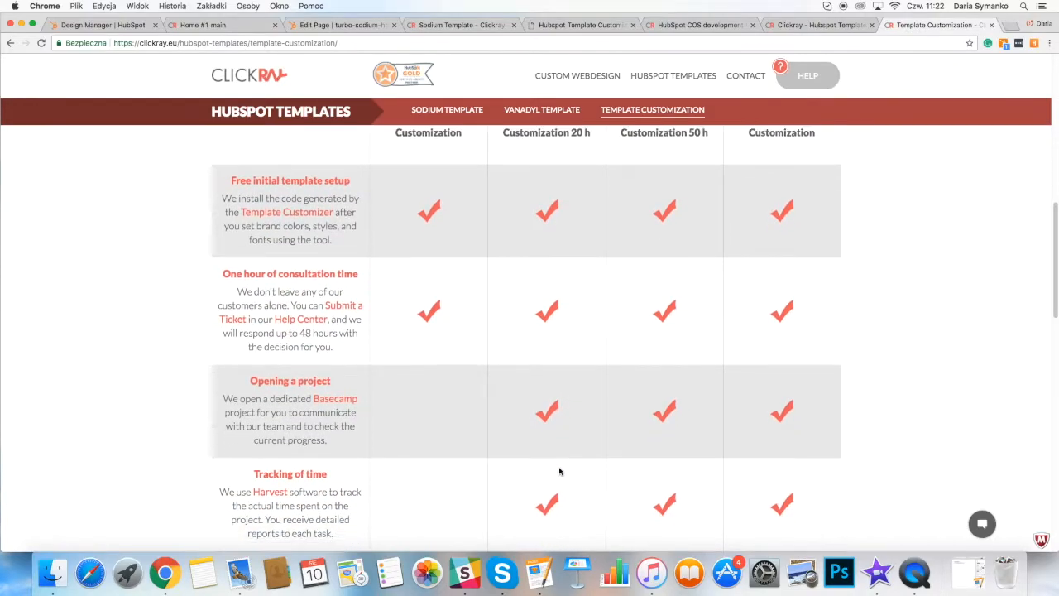
scroll("down", 3)
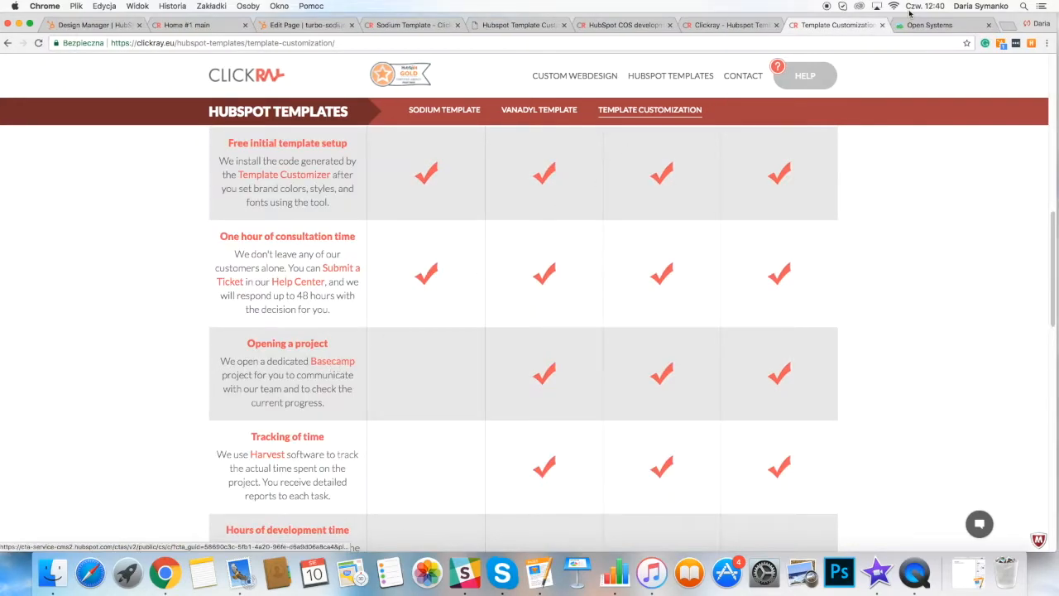
Switch to the Open Systems Basecamp tab and scroll through its discussions and to-do lists
left_click(944, 24)
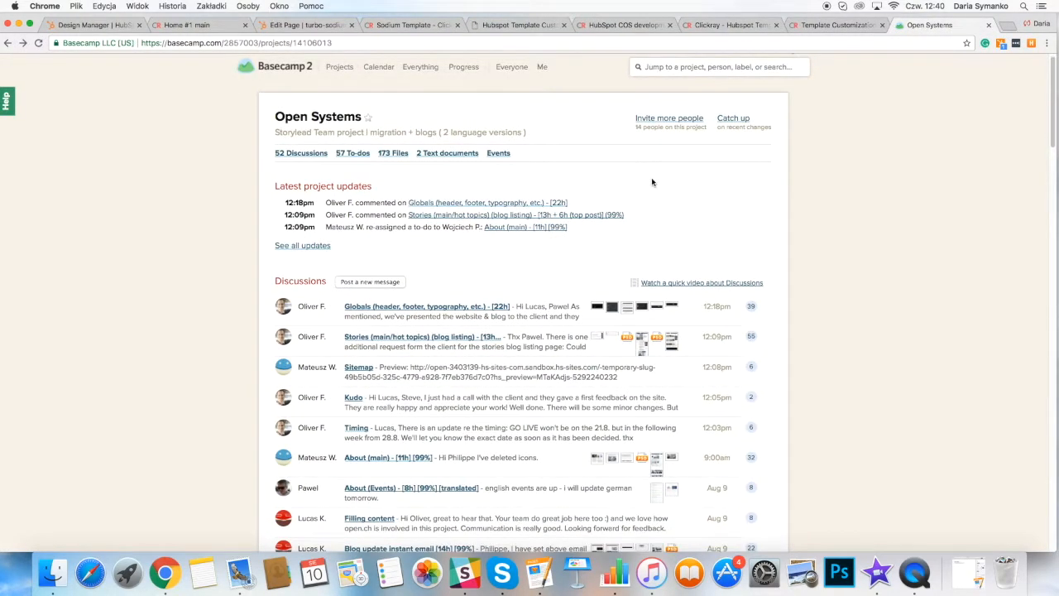
scroll("down", 3)
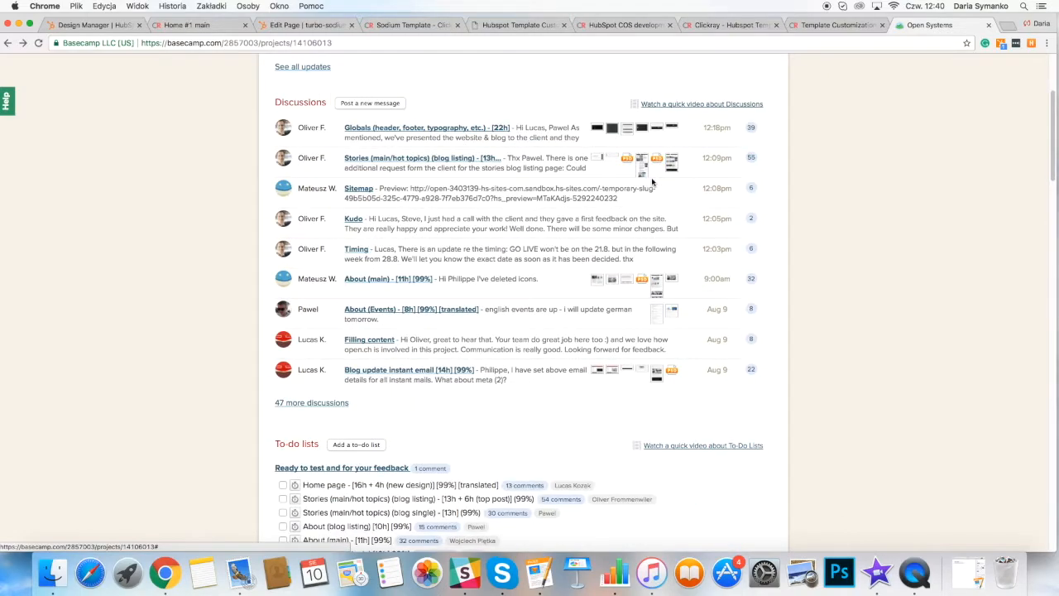
scroll("down", 3)
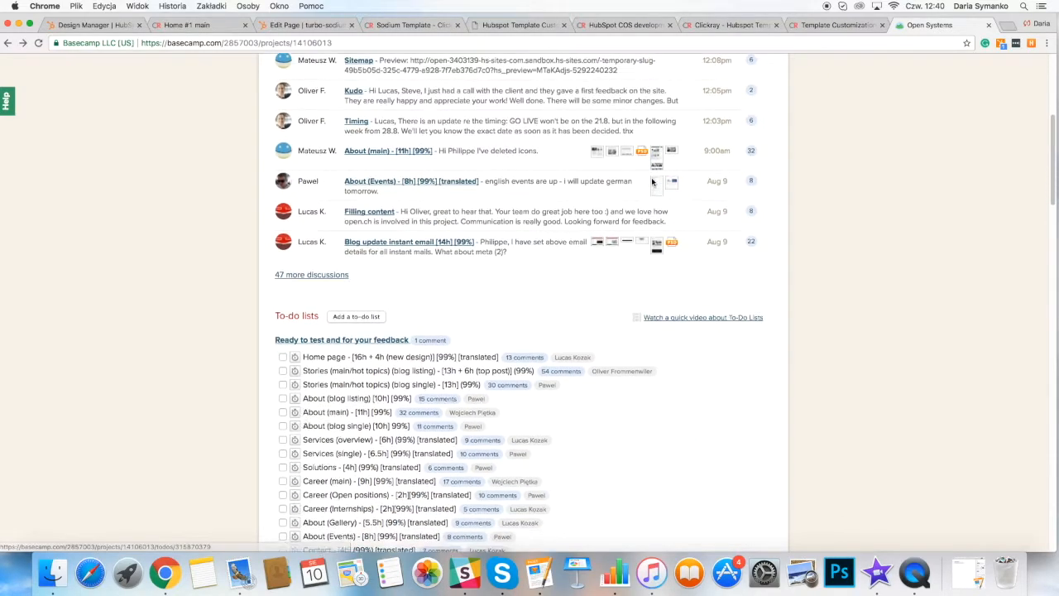
scroll("down", 3)
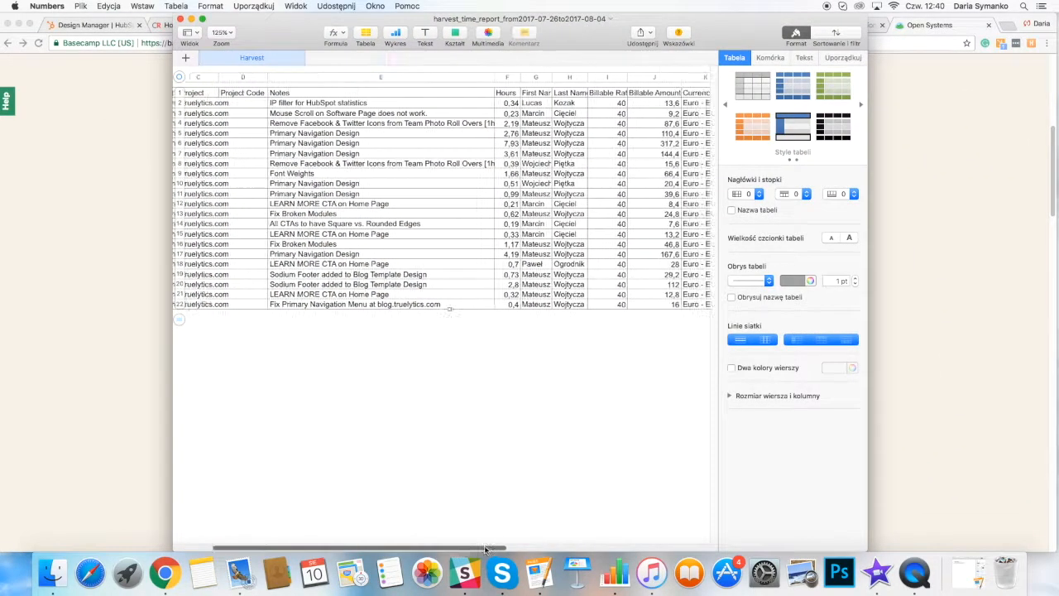
scroll("left", 3)
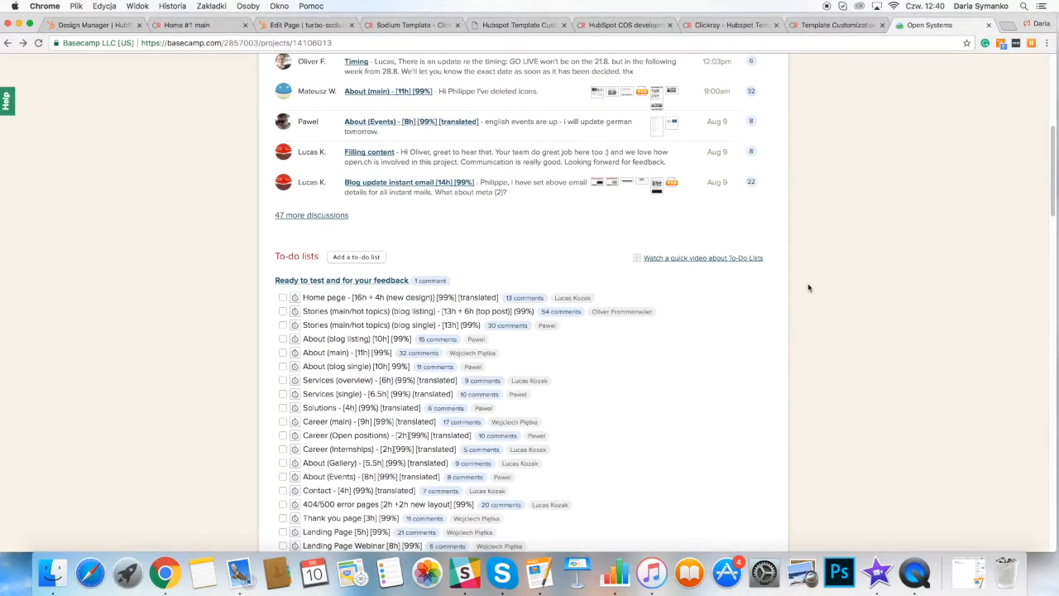
Switch back to Template Customization and scroll the package comparison down to its prices
left_click(836, 24)
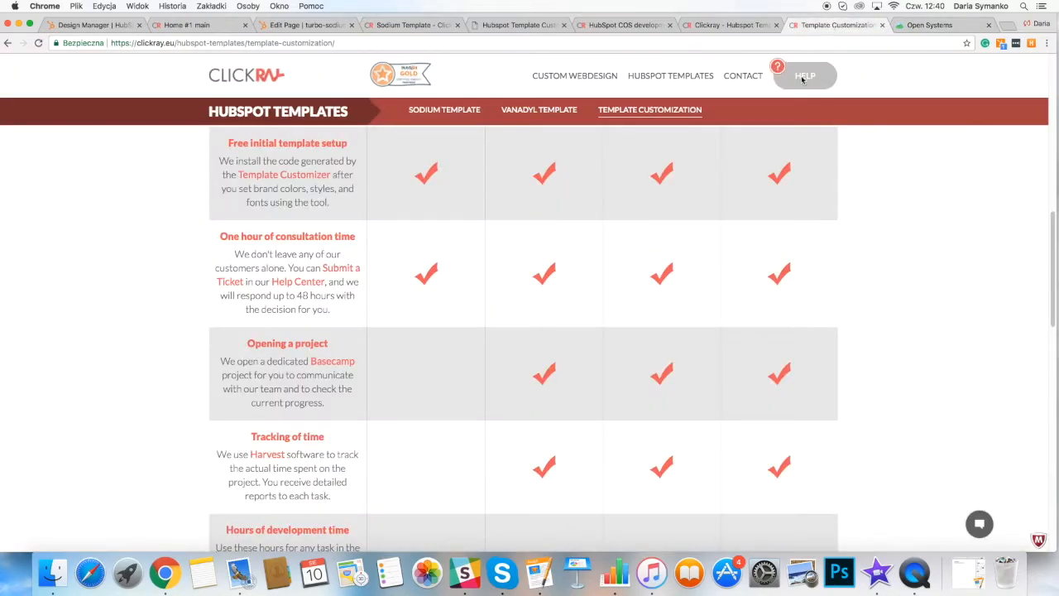
scroll("down", 3)
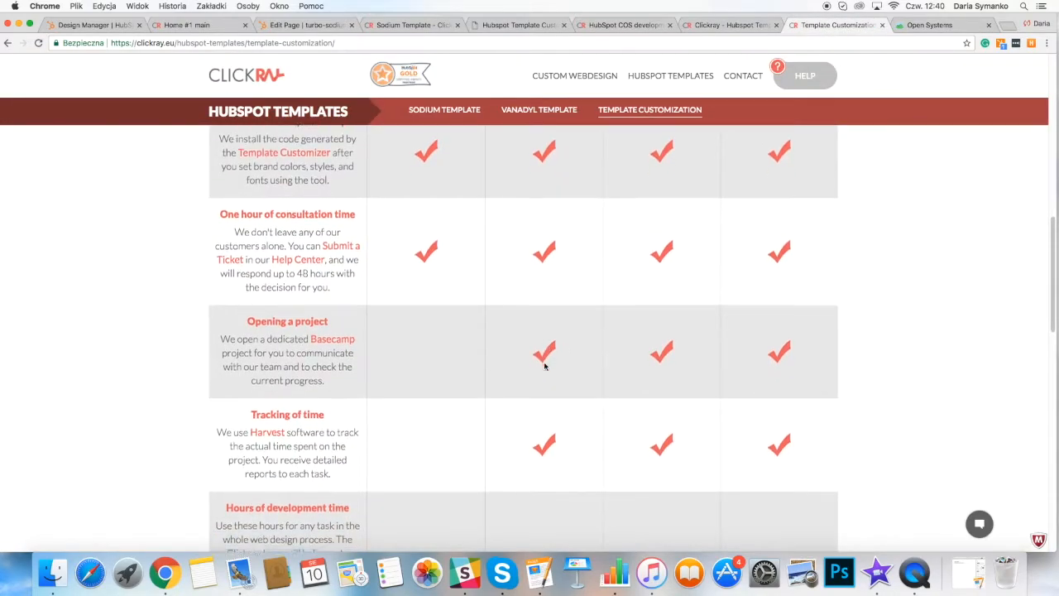
scroll("down", 3)
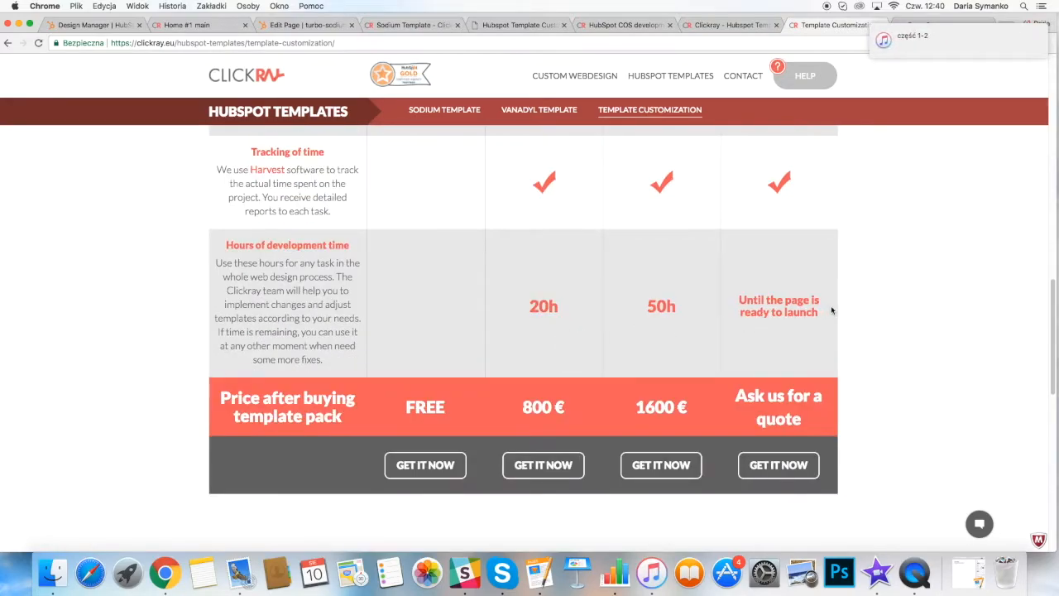
scroll("down", 3)
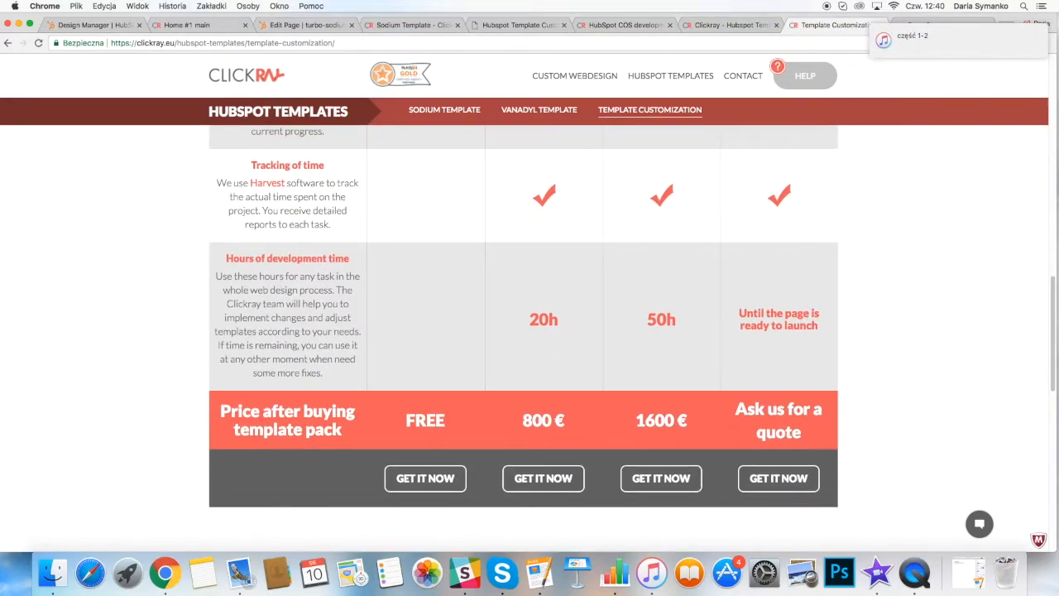
scroll("up", 3)
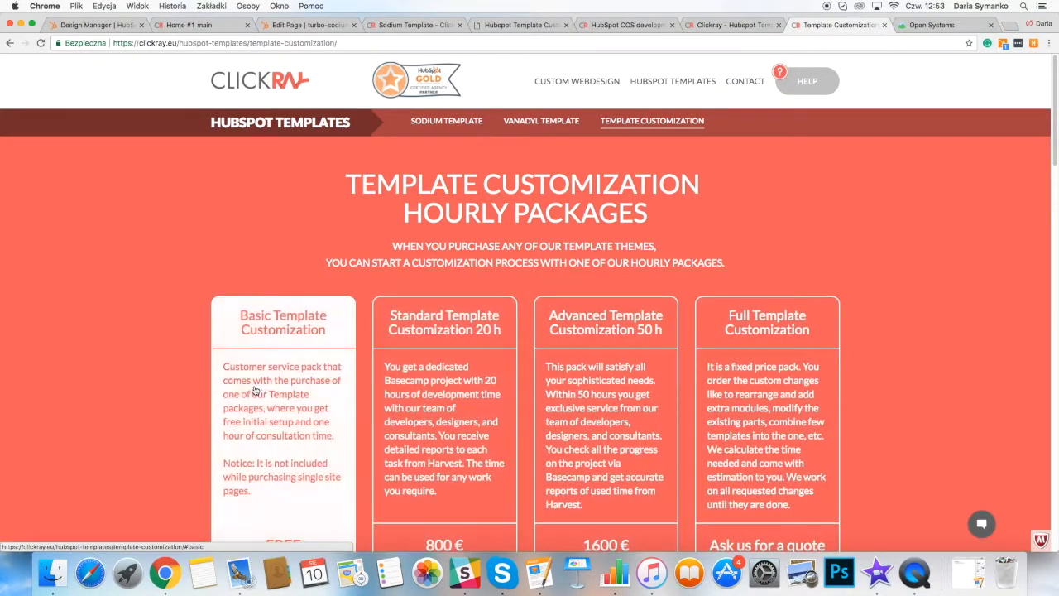
scroll("down", 3)
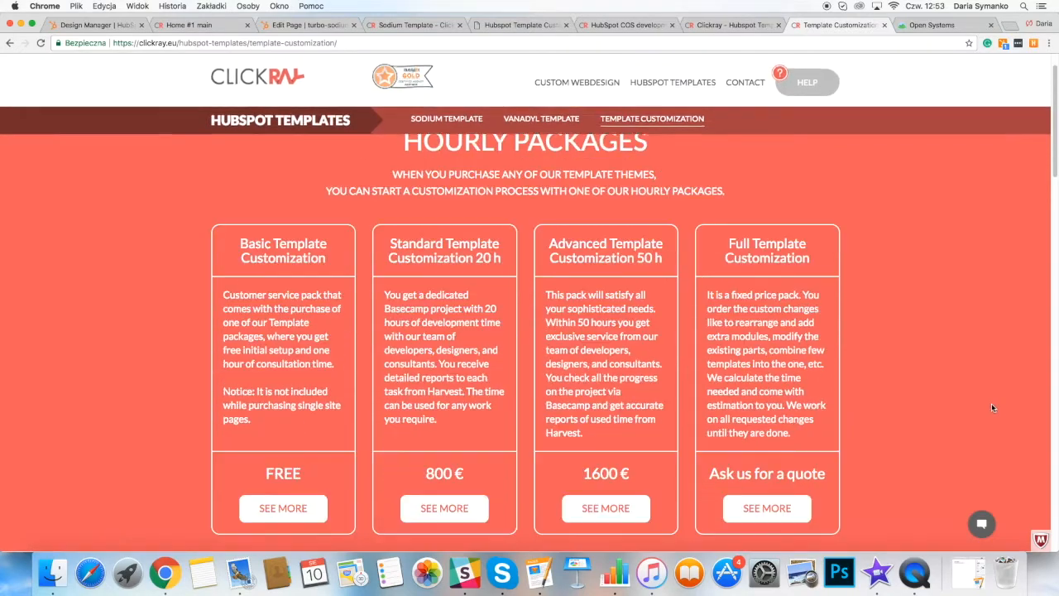
scroll("down", 3)
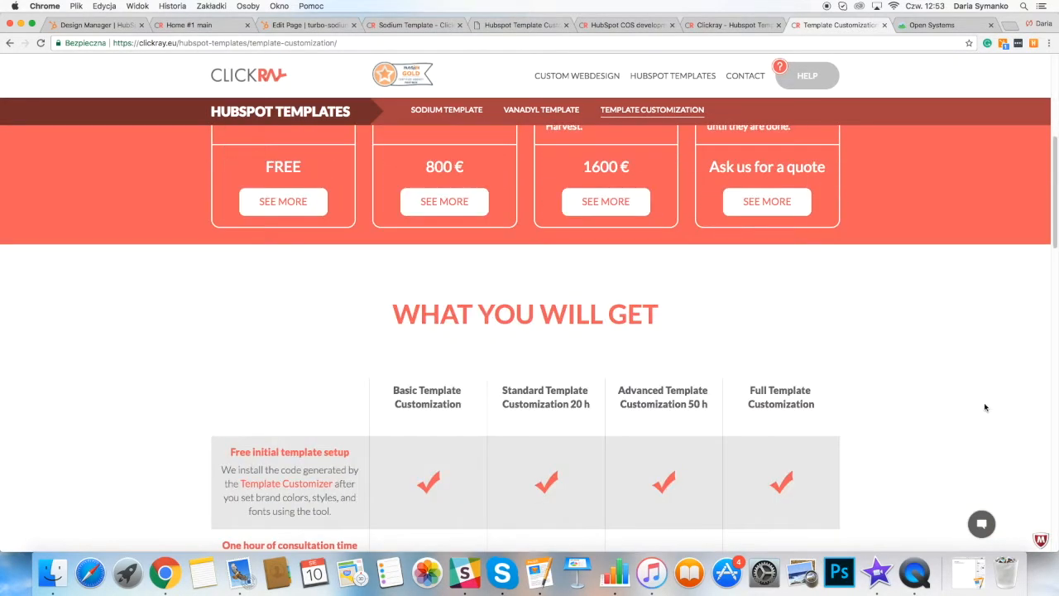
scroll("down", 3)
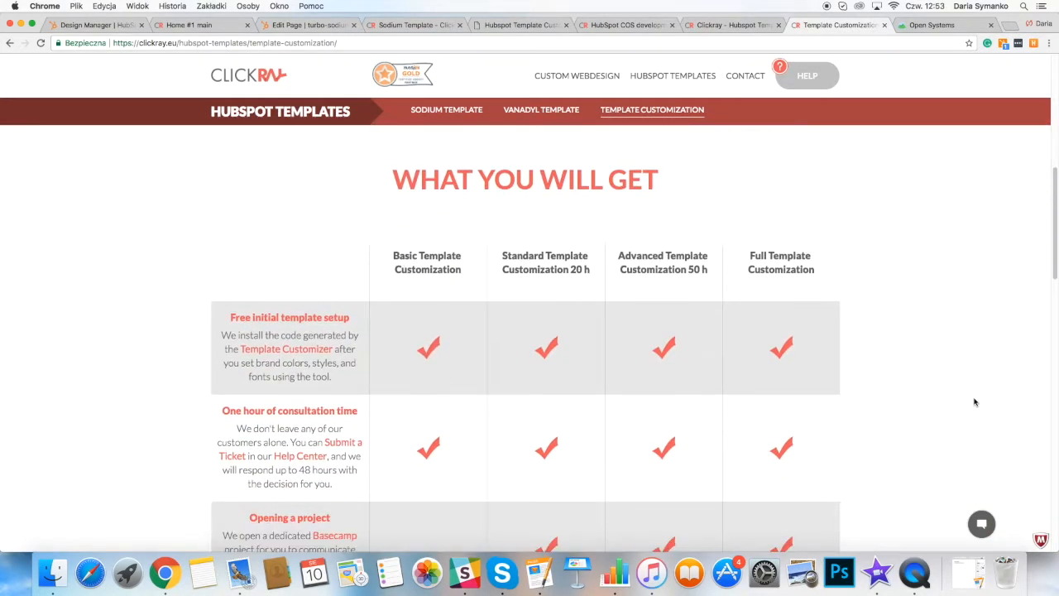
scroll("down", 3)
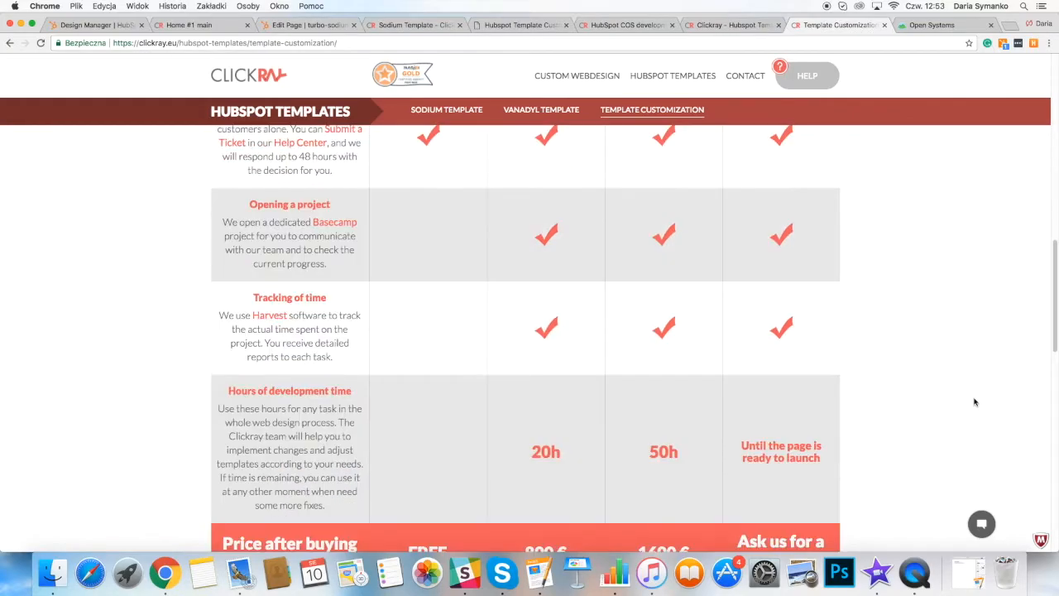
scroll("down", 3)
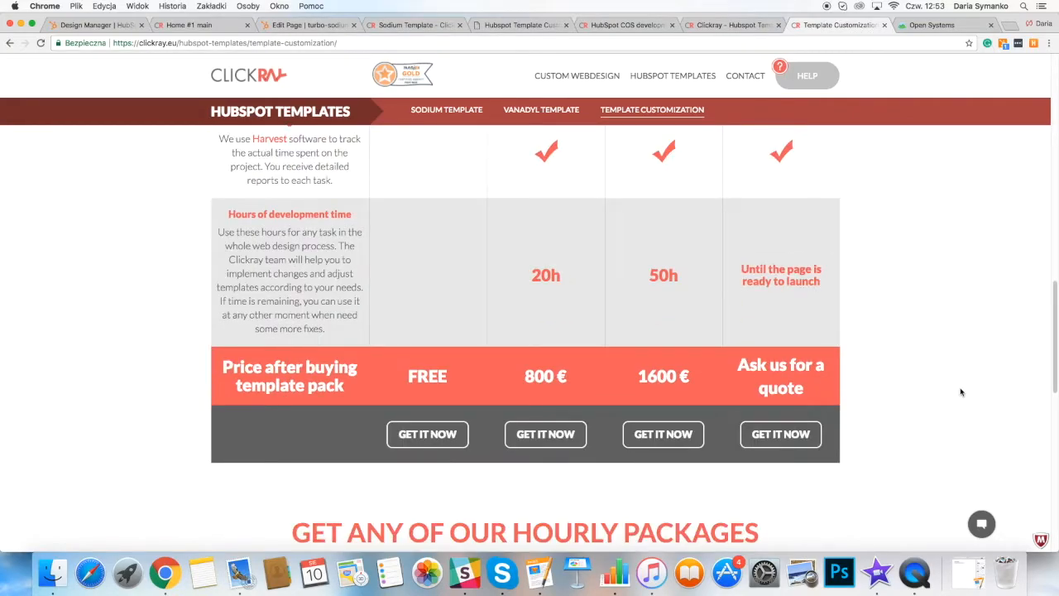
scroll("down", 3)
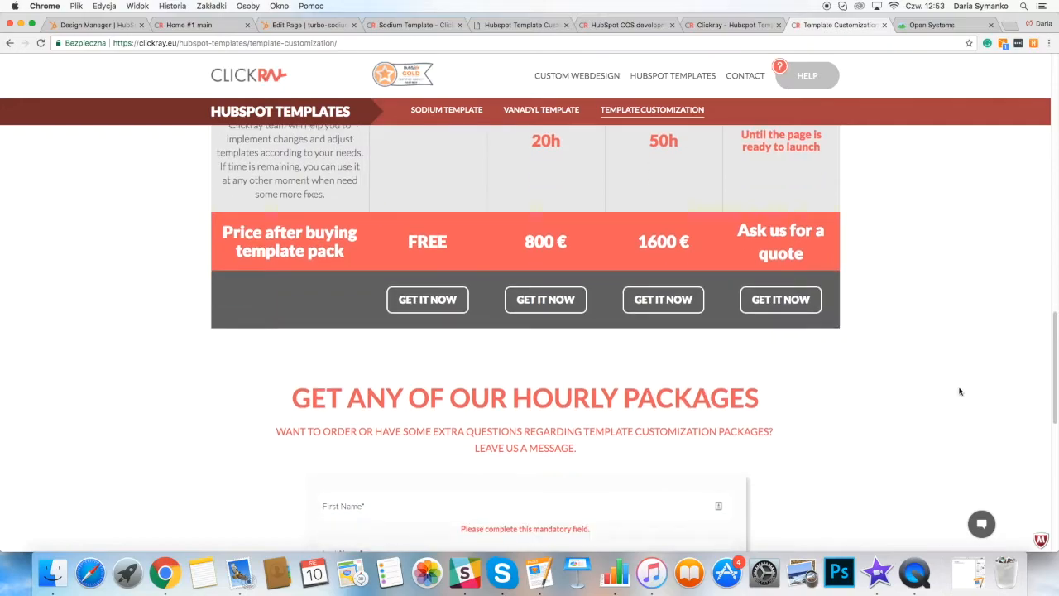
scroll("down", 3)
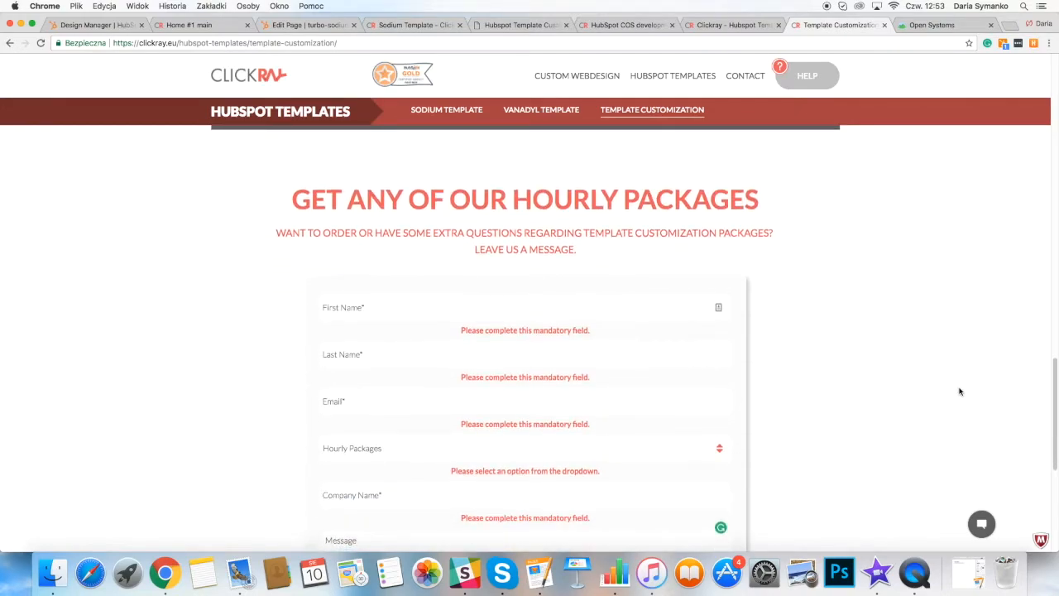
Scroll to Clickray's 'Get any of our hourly packages' order form to view its fields
scroll("down", 3)
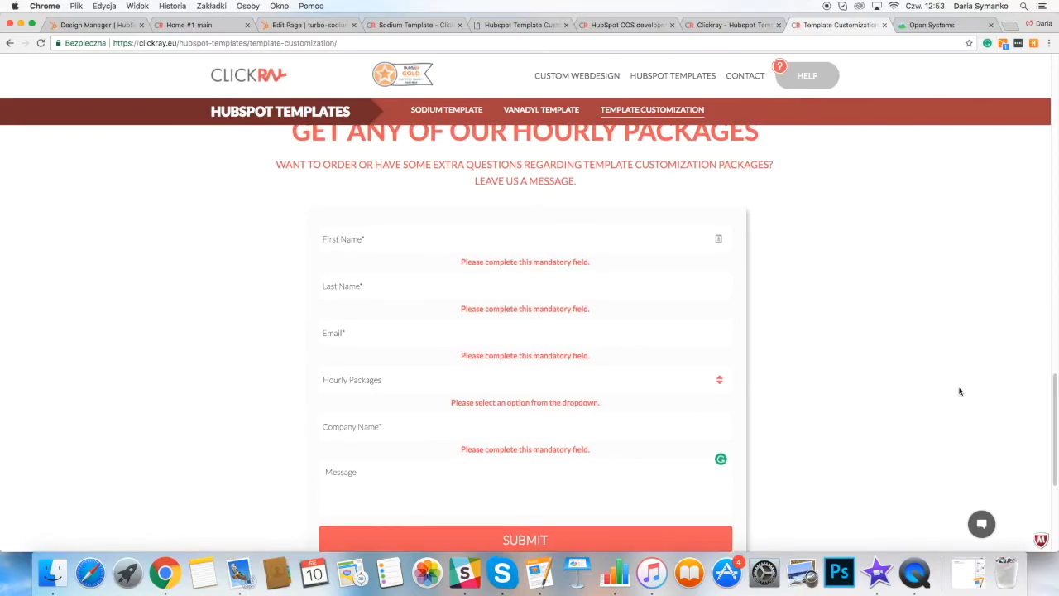
scroll("up", 3)
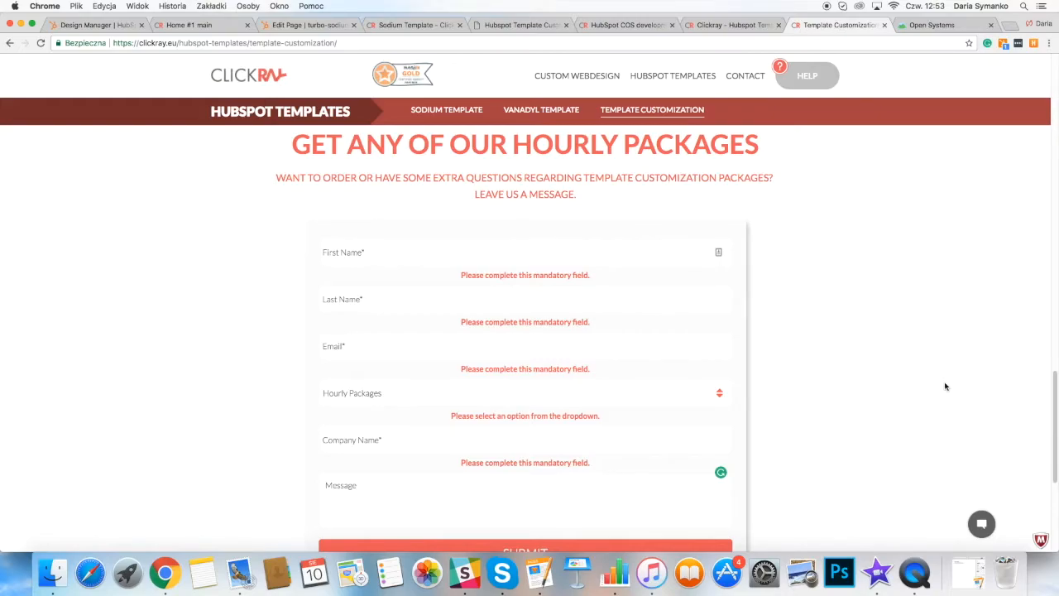
mouse_move(751, 412)
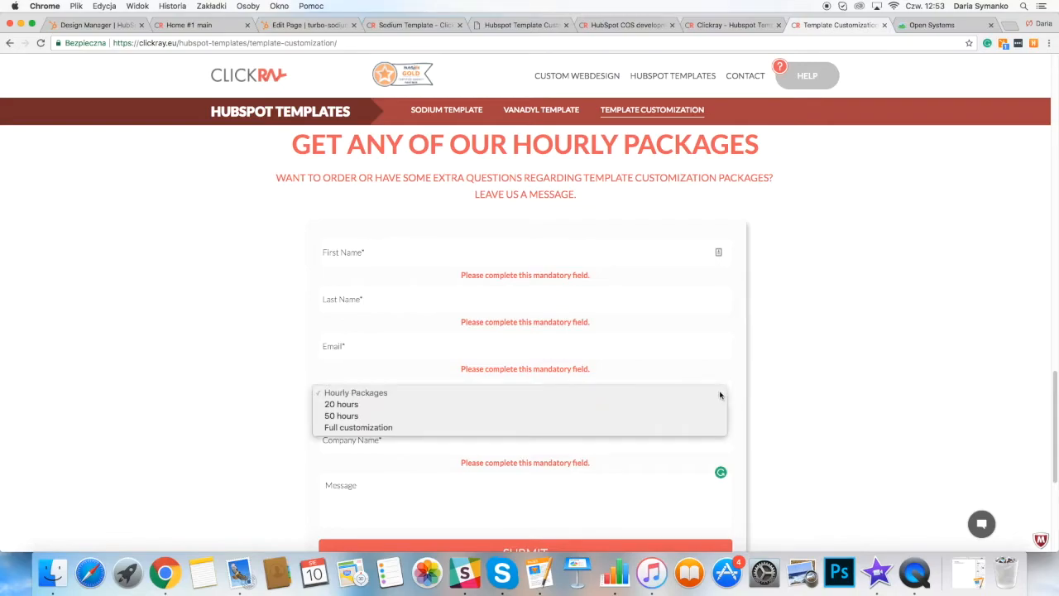
mouse_move(703, 438)
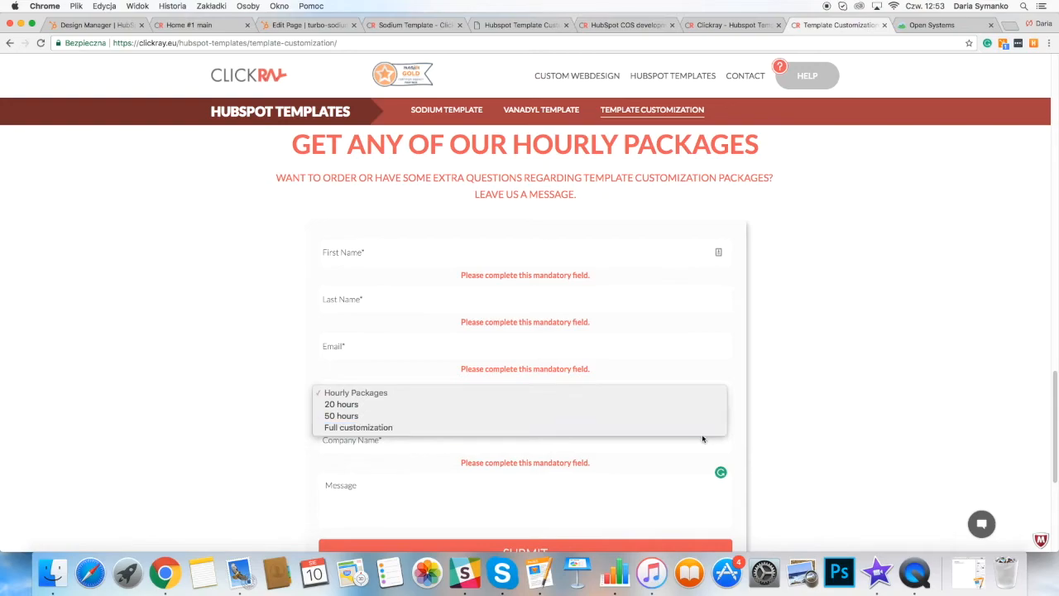